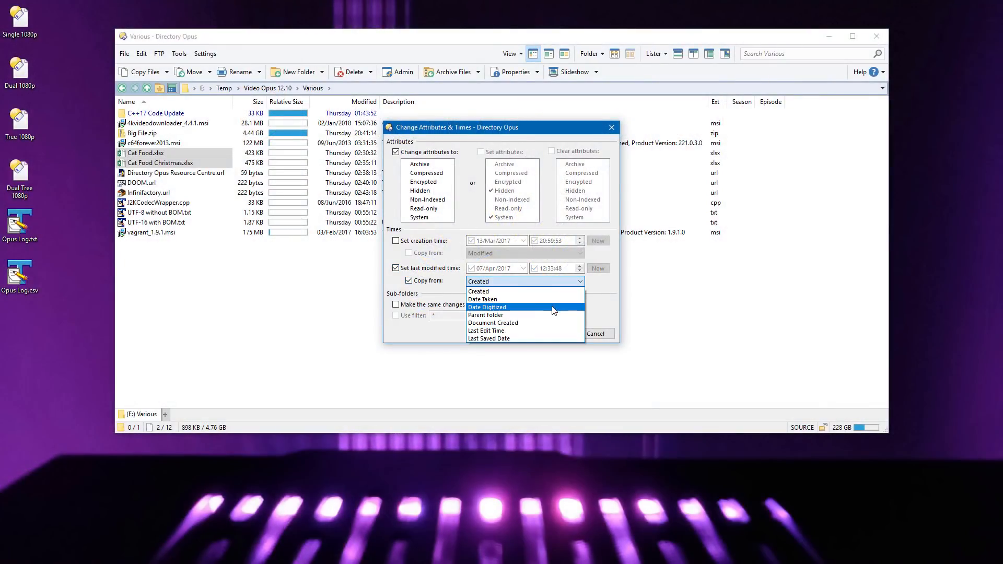
mouse_move(555, 338)
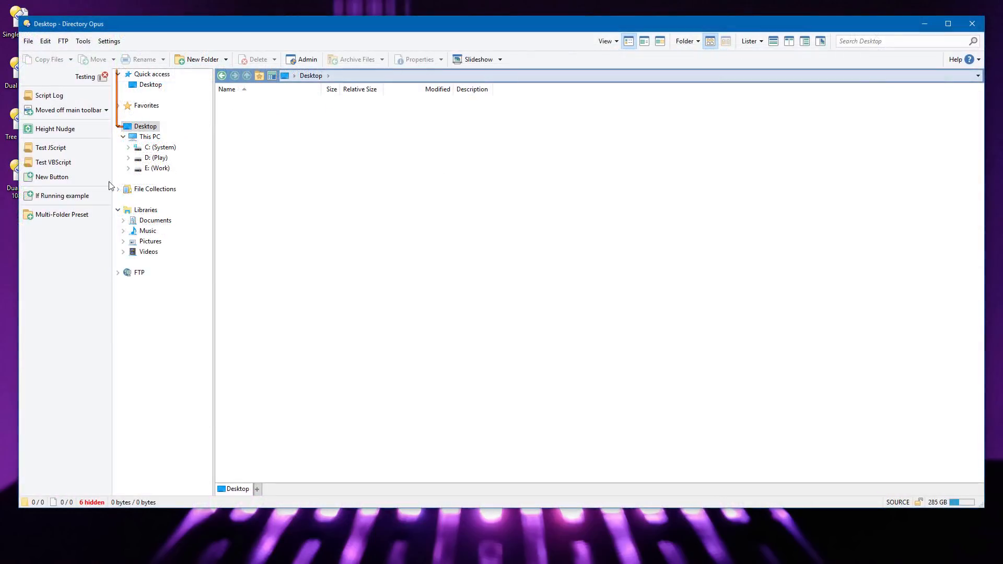
Try New Folder for multiple folders, then show the Desktop in a dual-pane Lister.
click(201, 58)
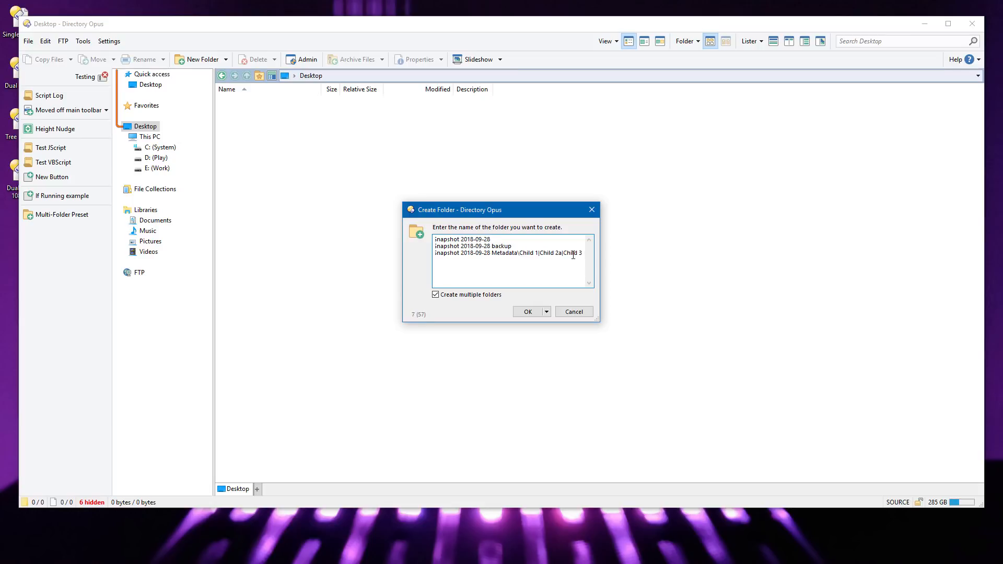
click(526, 311)
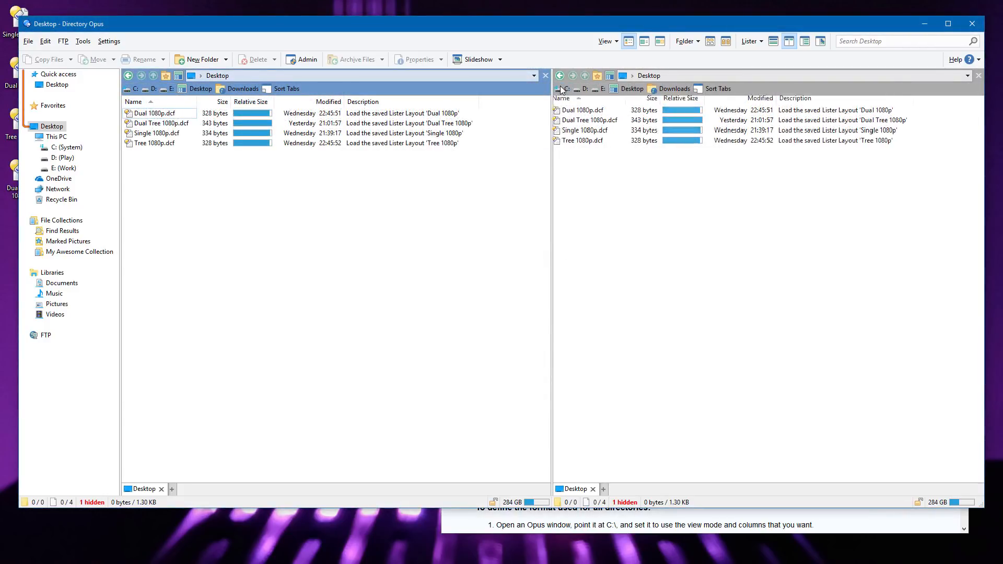
Visit the Downloads tab, then return to a single pane showing the Desktop.
click(244, 89)
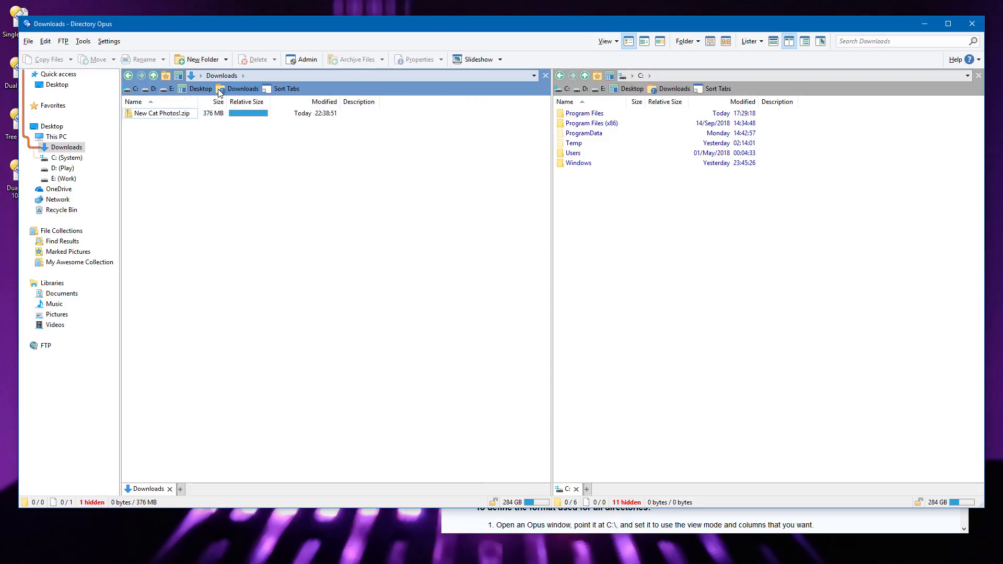
click(201, 88)
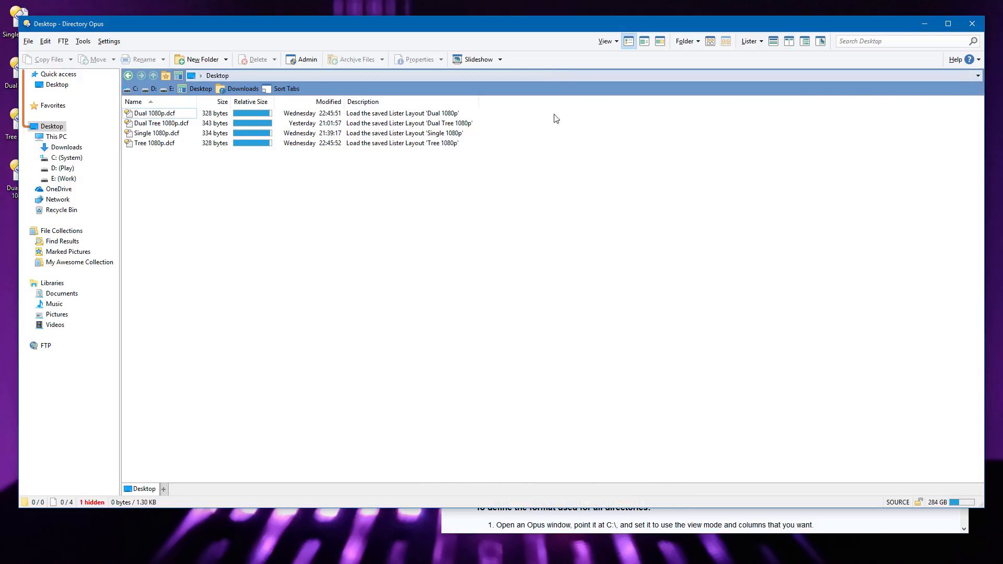
Enter toolbar Customize mode and navigate the Lister to the Various folder on E:.
right_click(353, 96)
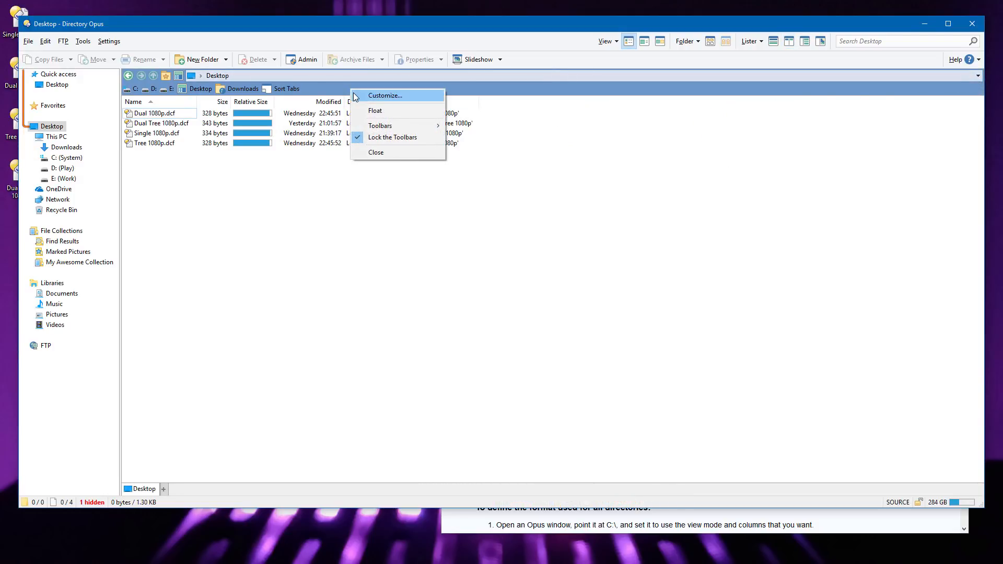
click(384, 95)
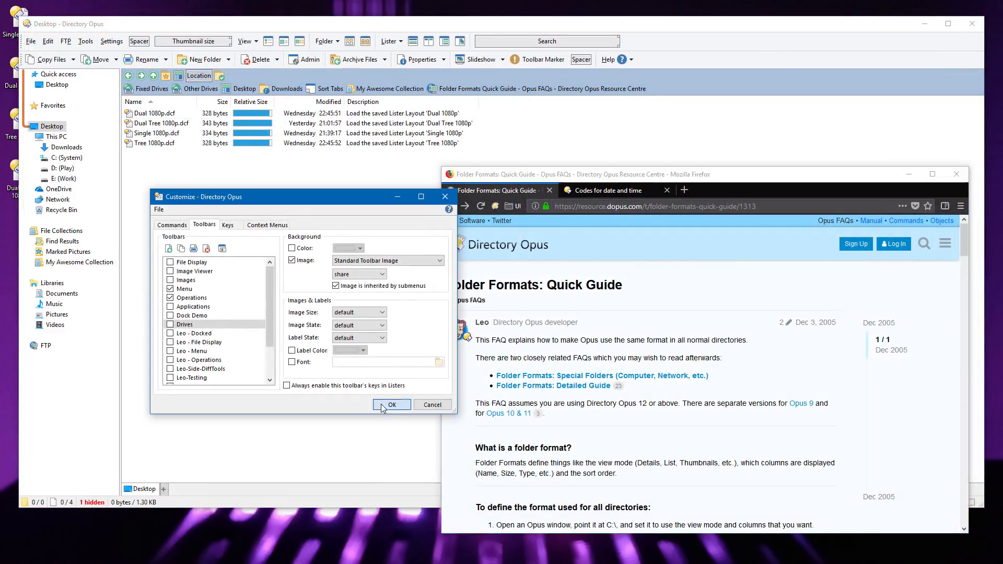
click(392, 404)
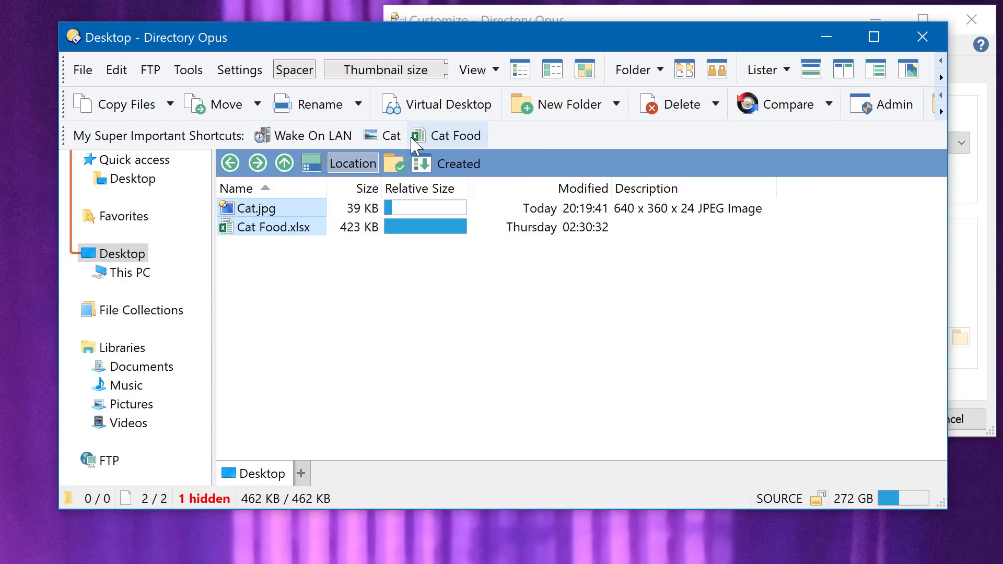
double_click(255, 207)
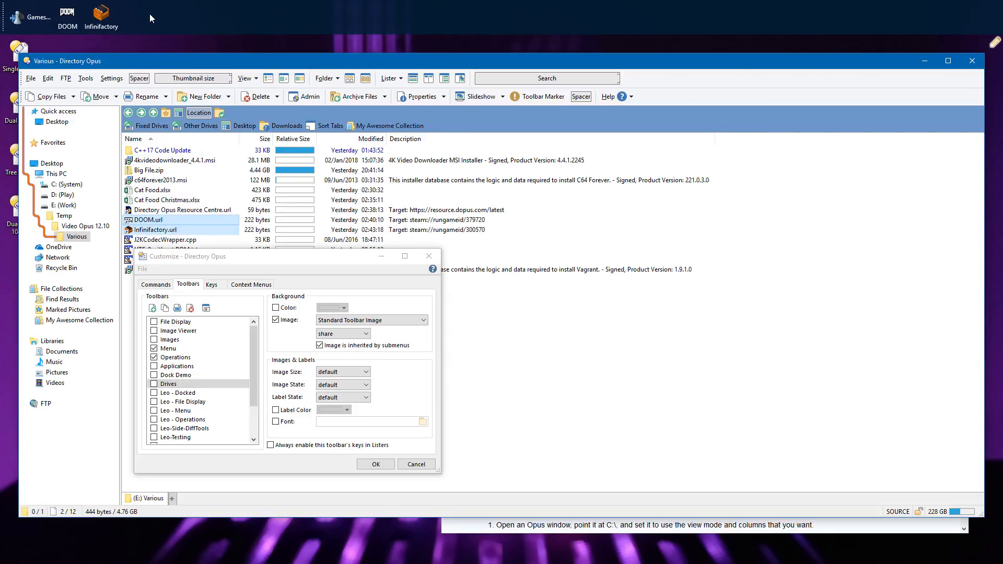
Edit the Infinifactory button, then drop notepad.exe onto the toolbar to get its Launch Options.
right_click(101, 12)
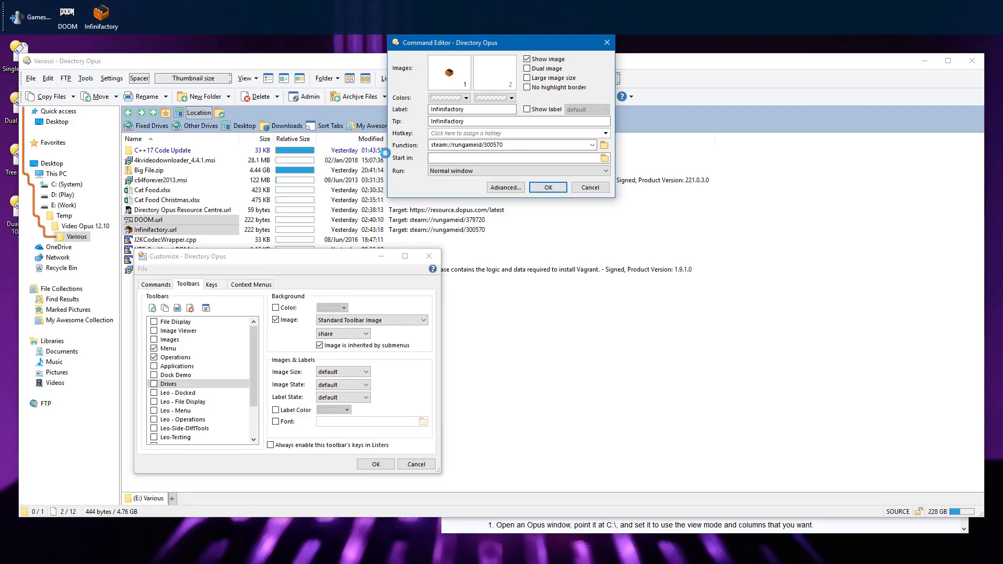
click(547, 186)
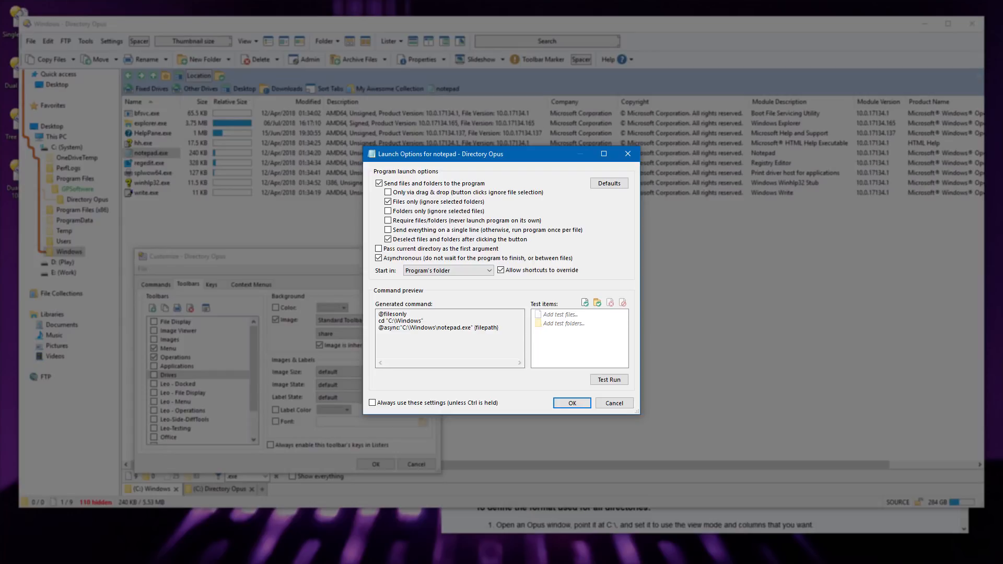
click(378, 183)
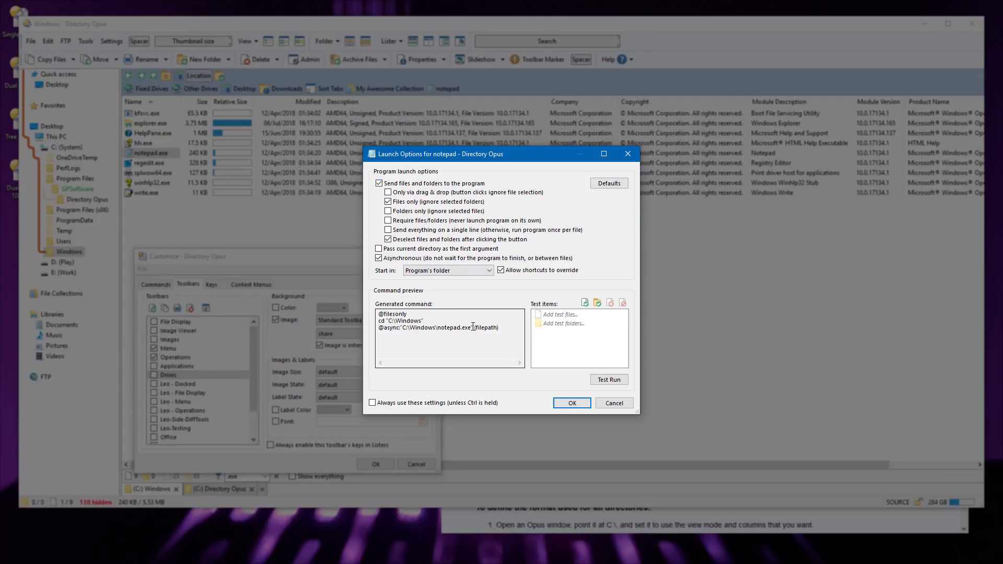
double_click(484, 327)
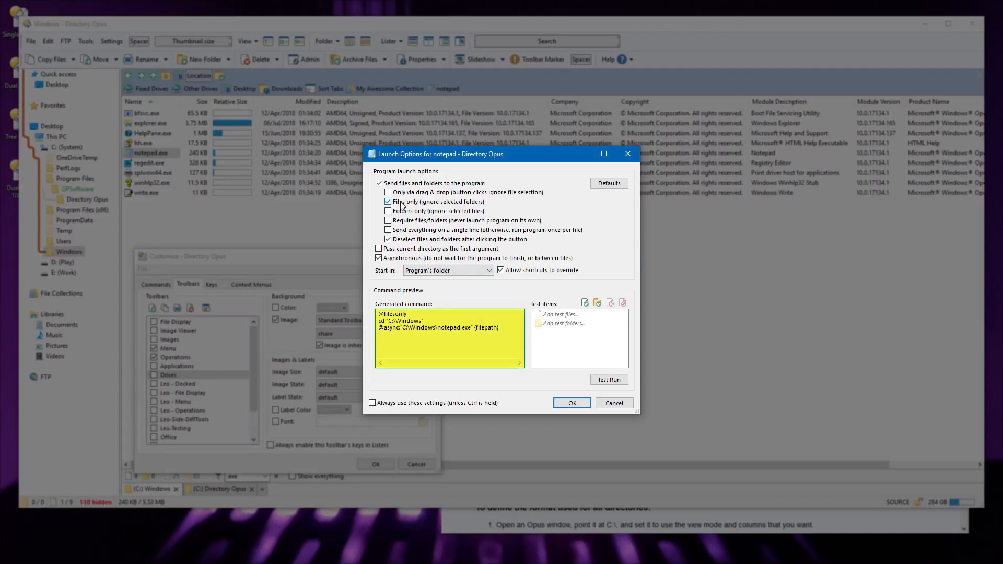
click(388, 210)
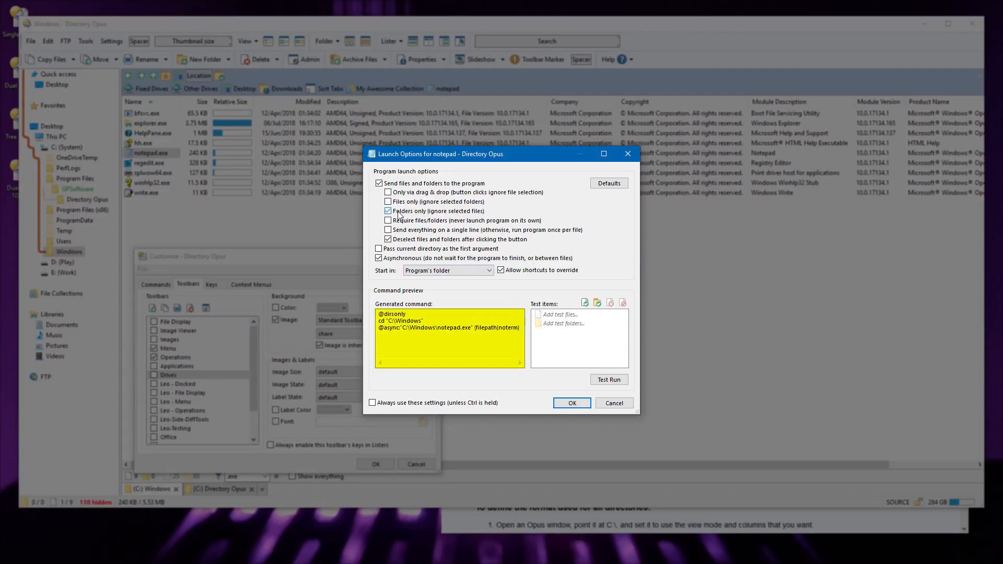
click(389, 202)
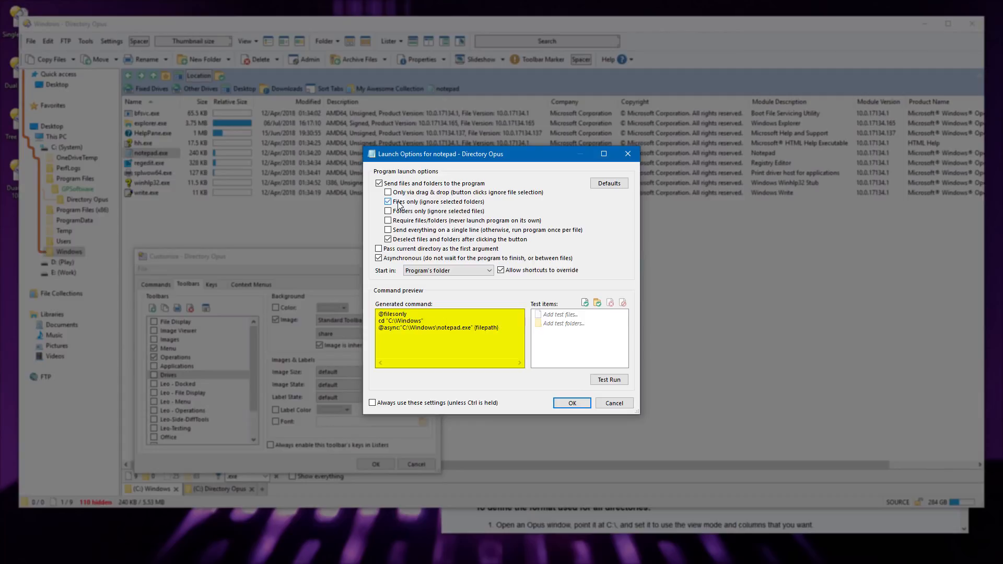
click(387, 202)
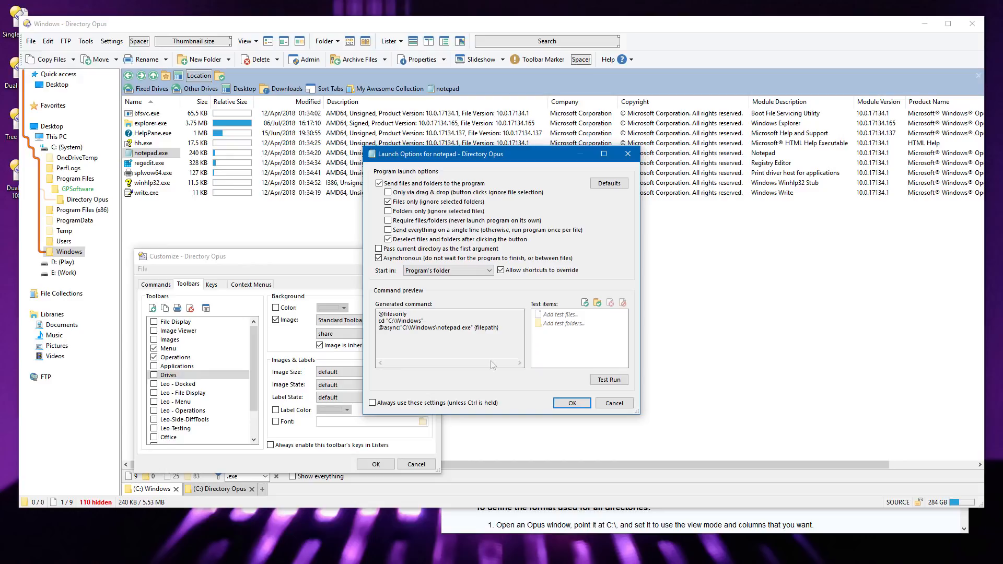
Test-run the notepad launch options on a layout file, then confirm them with OK.
click(564, 314)
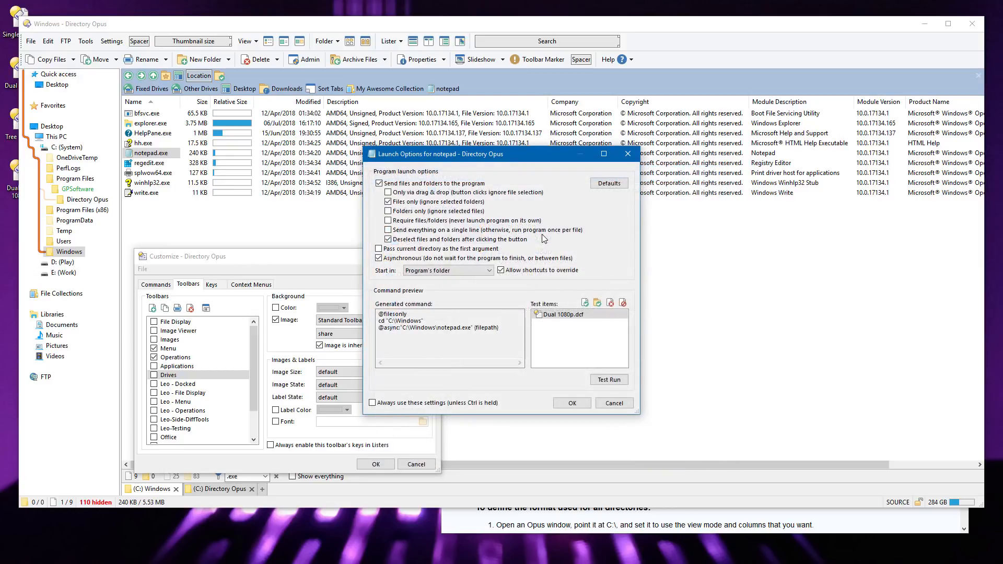
click(608, 379)
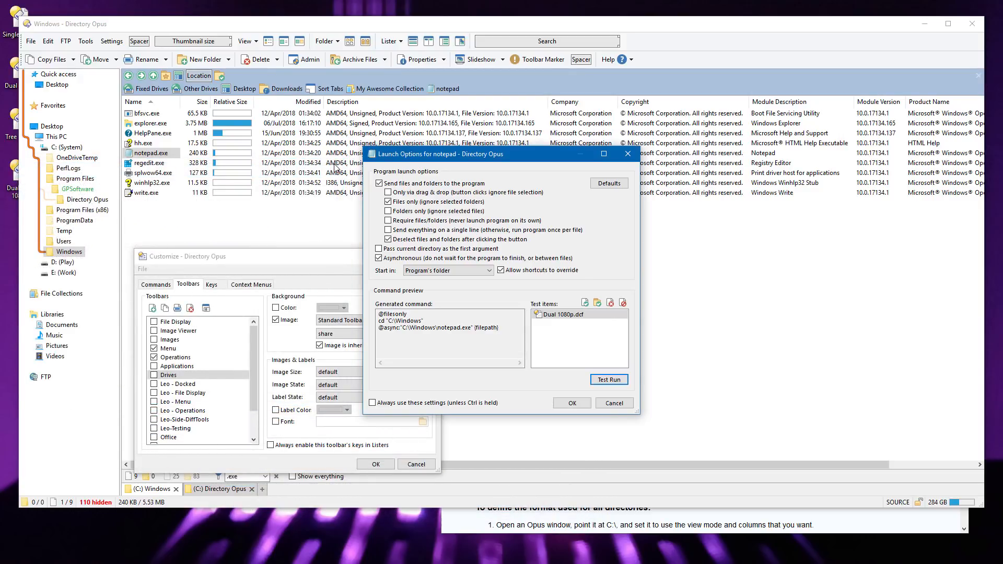
click(621, 302)
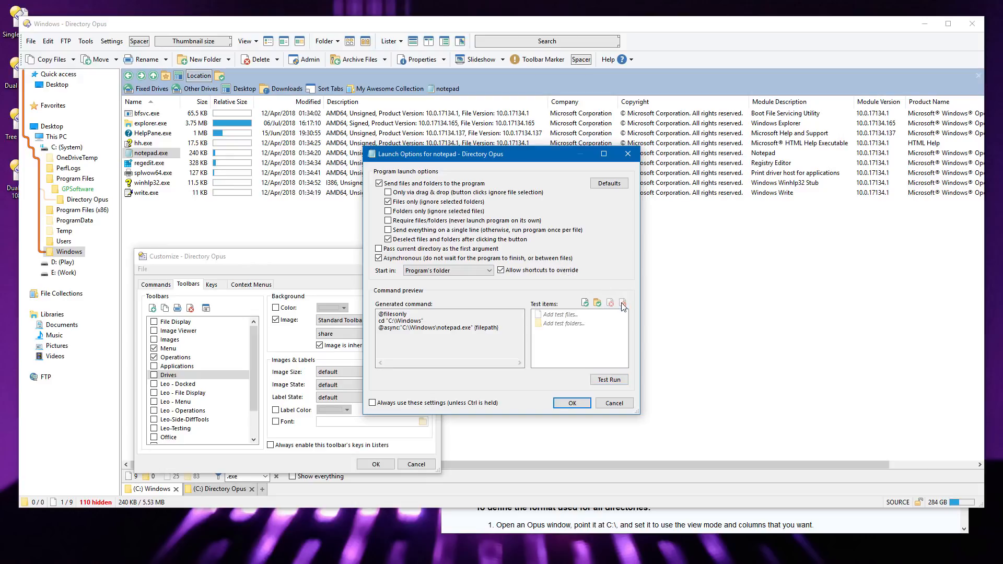
click(608, 379)
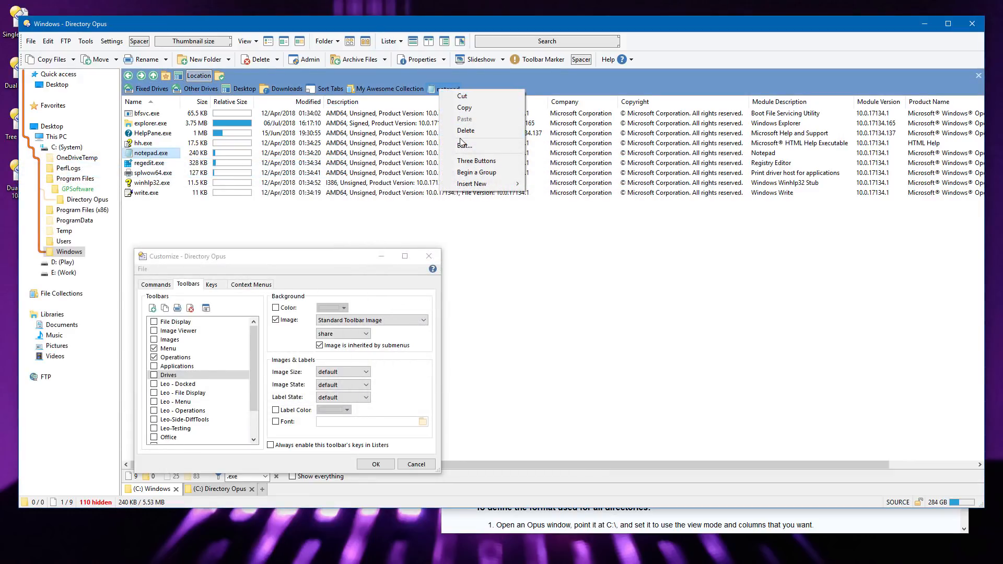
Edit the notepad button so its label and tip read 'Notepad', then view the Browse choices.
click(465, 144)
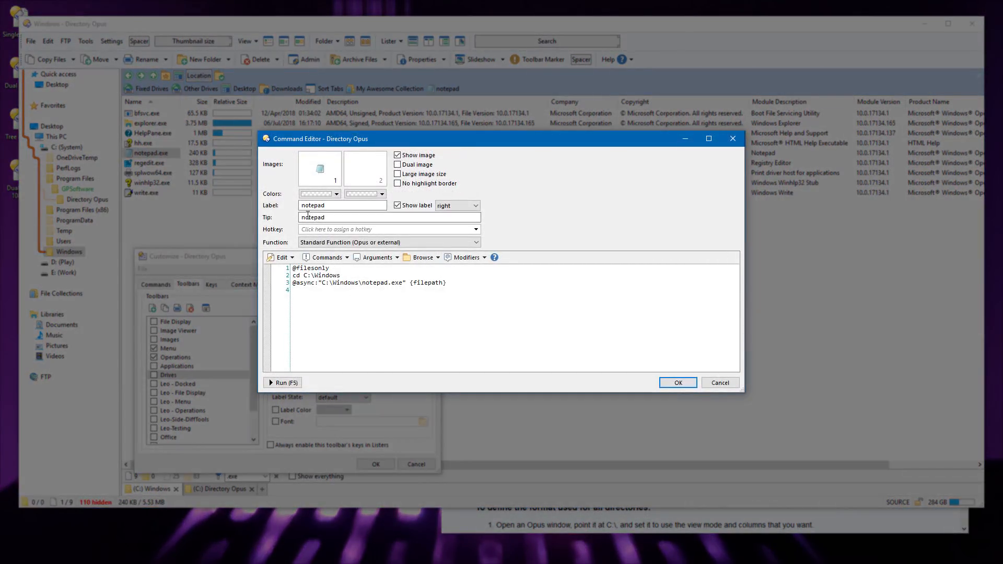
text(Notepad)
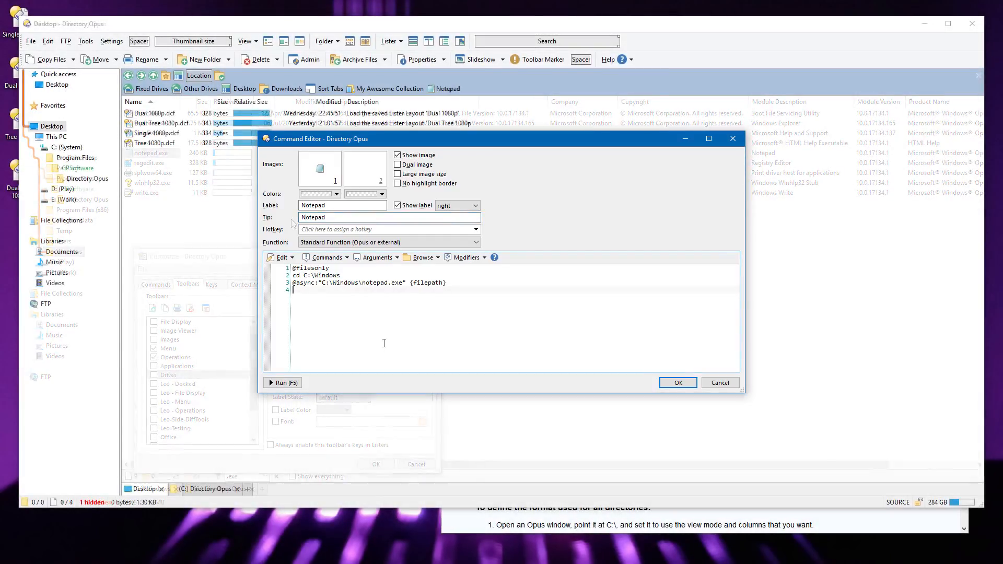
click(421, 257)
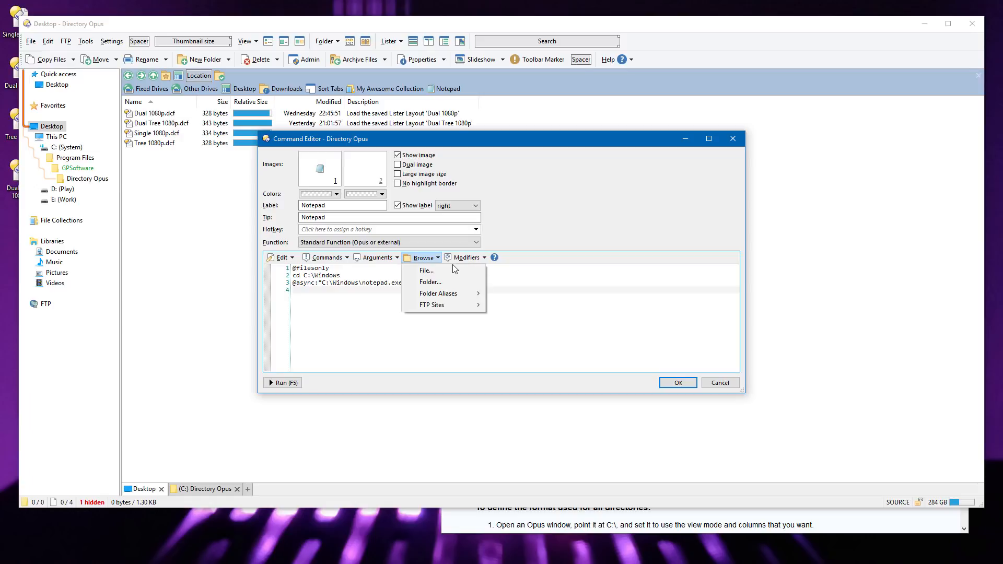
mouse_move(429, 282)
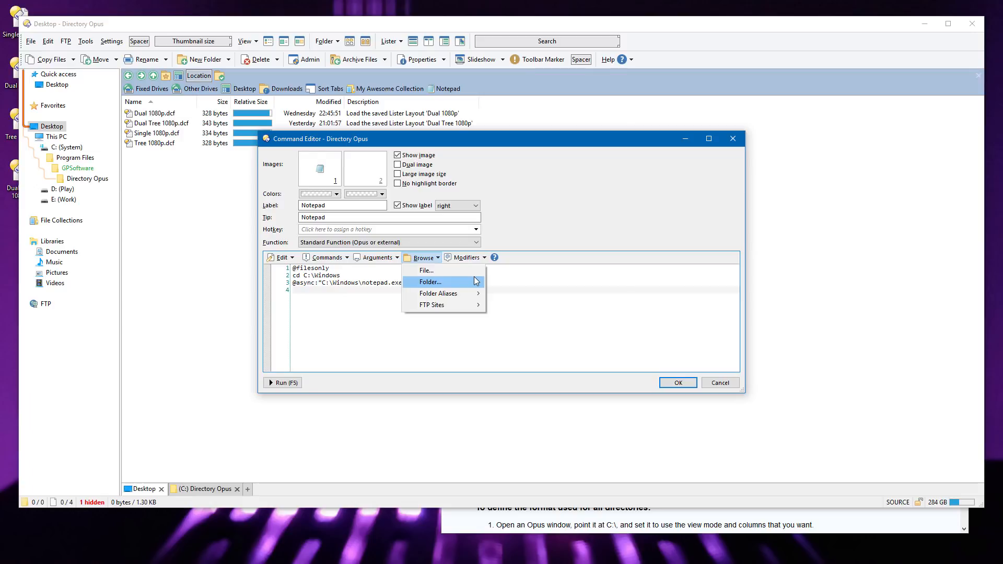
mouse_move(476, 287)
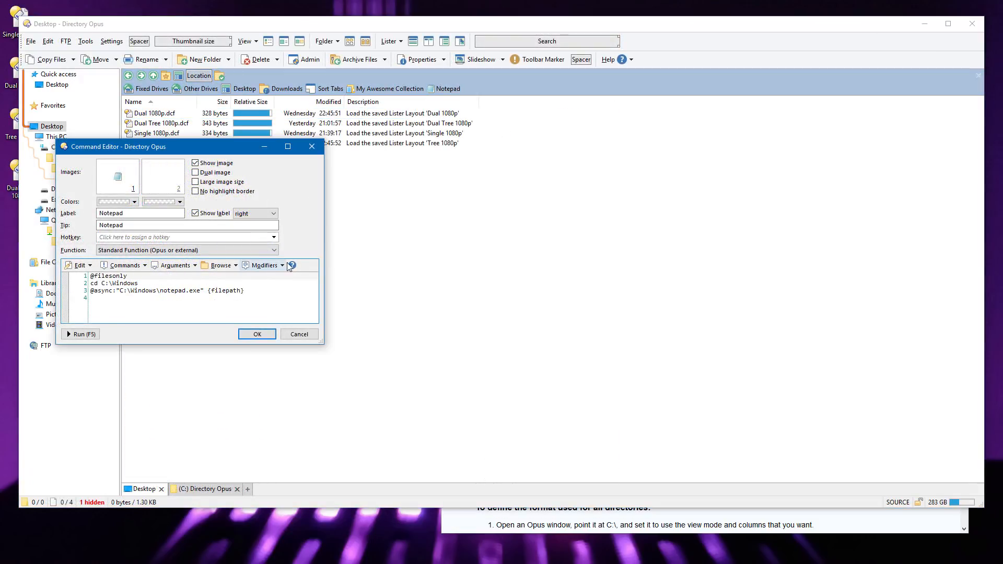
Browse the manual from command modifiers to the Directory Opus 12 Image Viewer release notes.
click(290, 266)
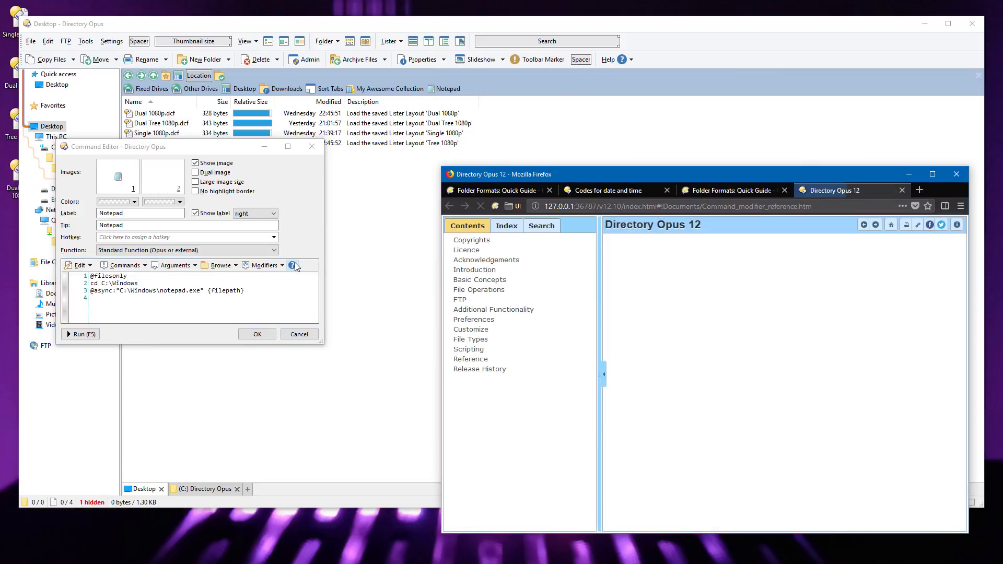
click(291, 265)
text(Copy)
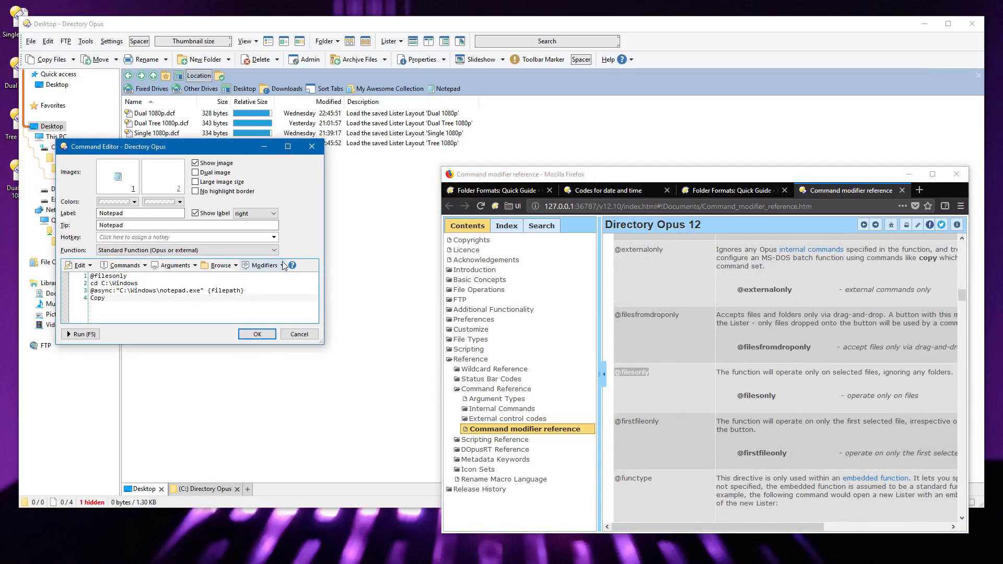
click(291, 265)
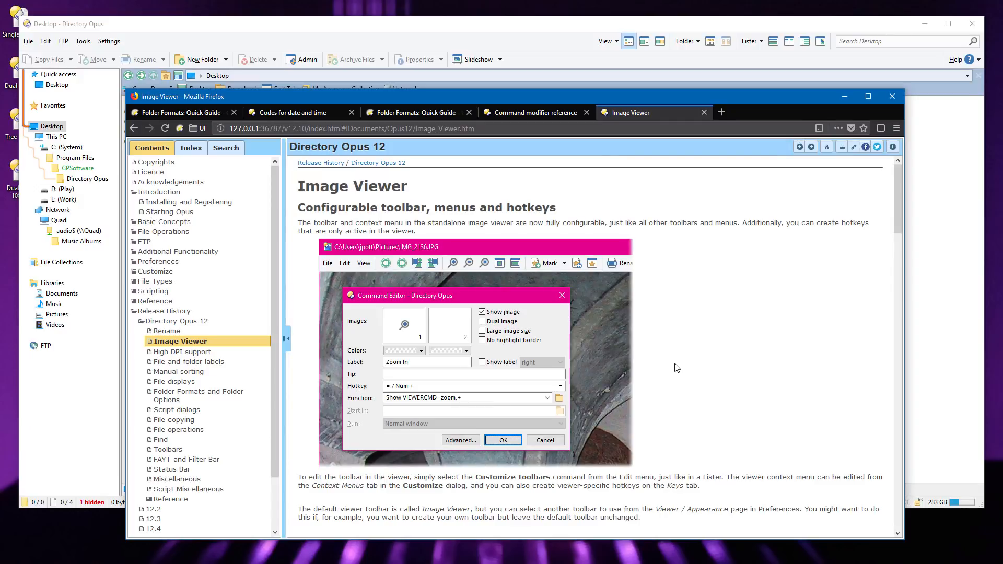
mouse_move(853, 147)
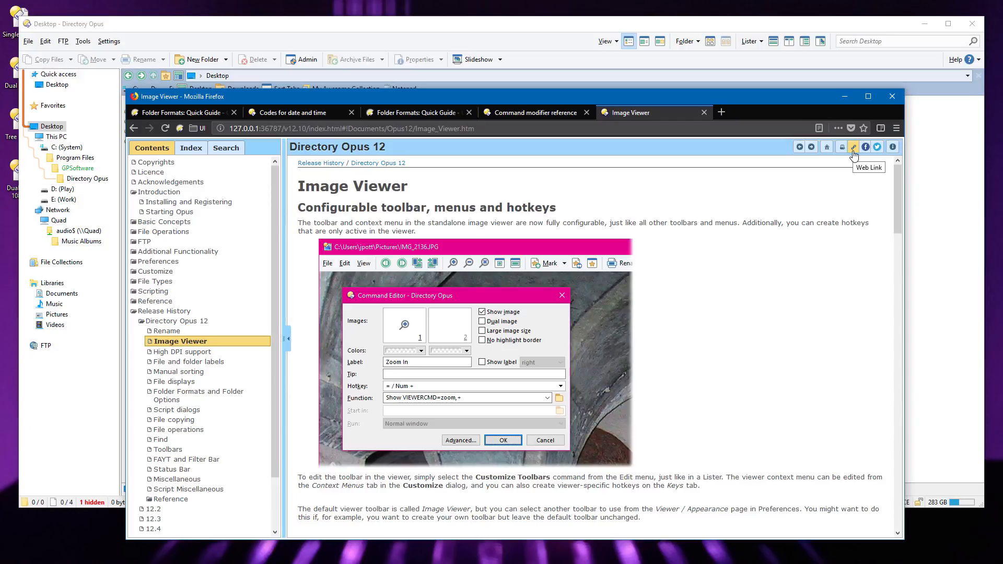
Select the format explanation paragraphs on the Codes for date and time page.
click(853, 147)
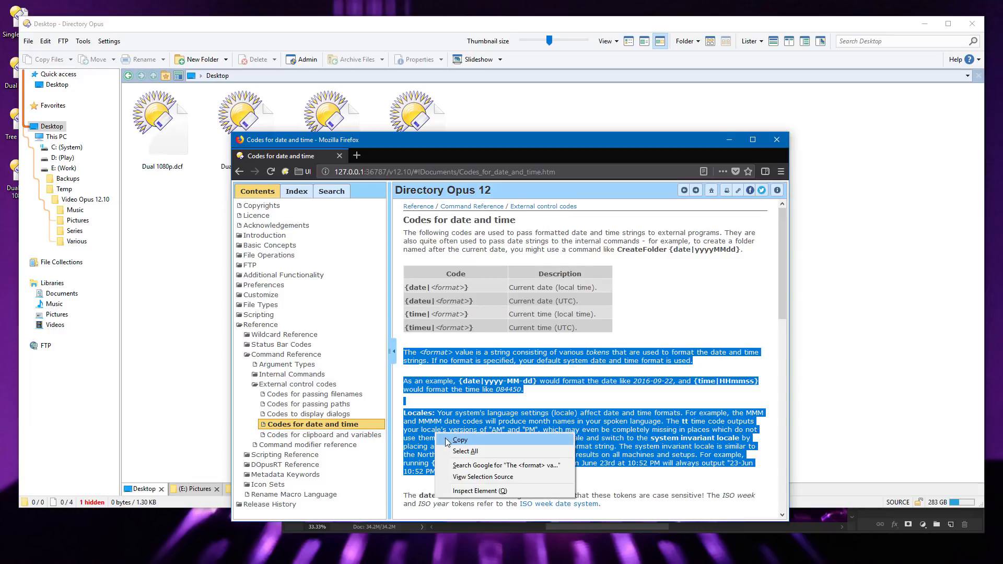
Copy the paragraphs and paste them in Opus as Clipboard Text.txt on the Desktop.
click(45, 41)
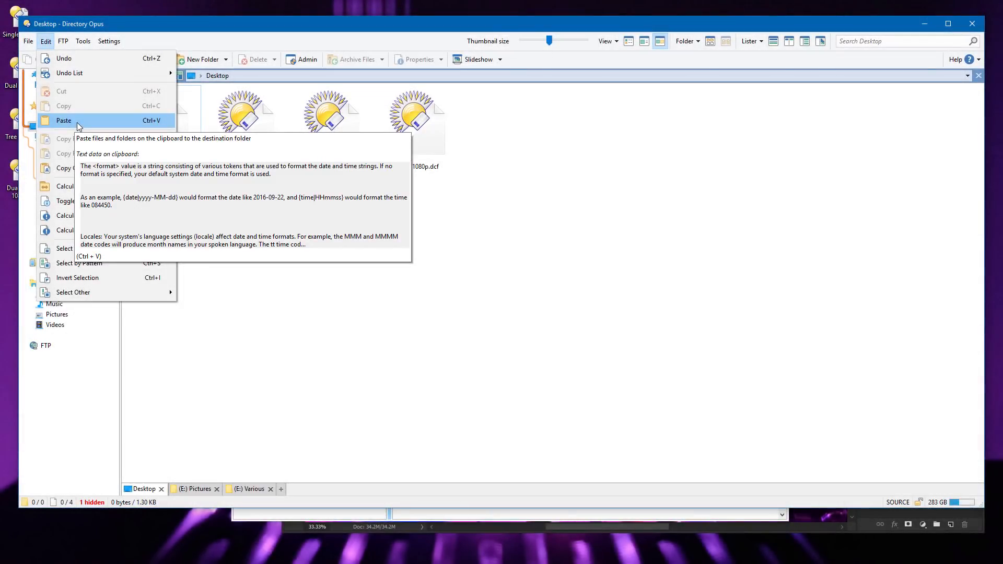
click(64, 120)
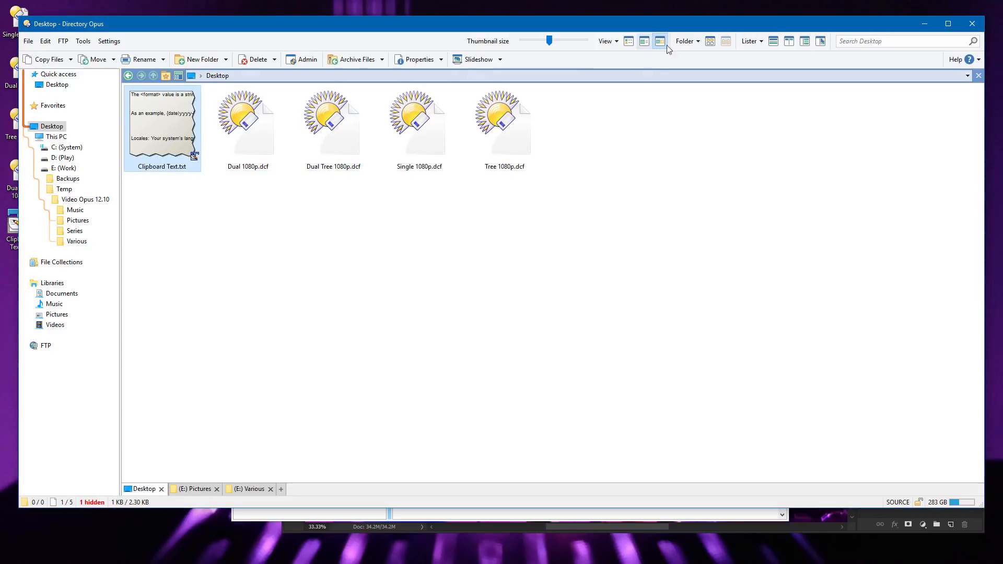
click(821, 41)
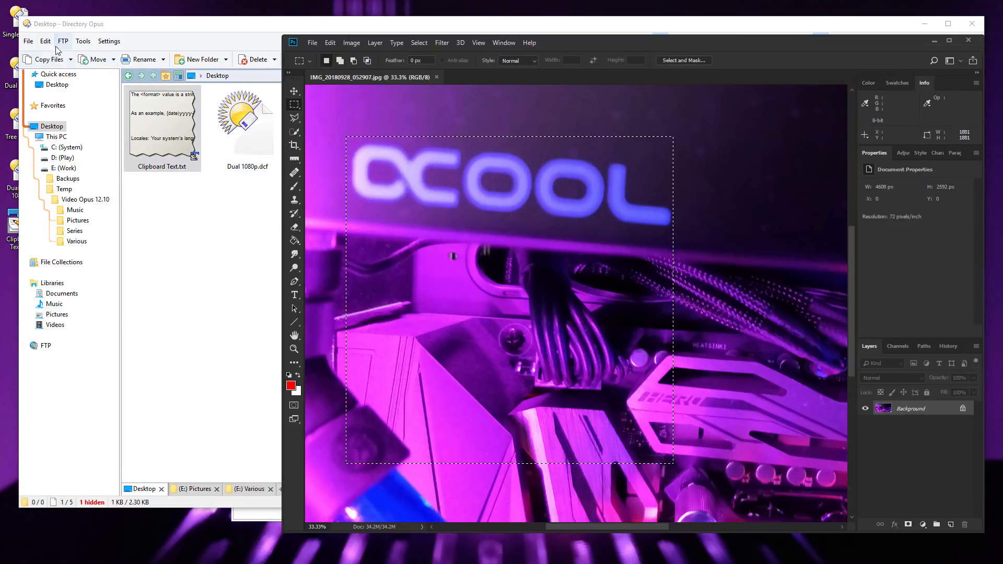
Paste the copied photo region as Clipboard Image.bmp and check the clipboard_image_paste format setting.
click(45, 41)
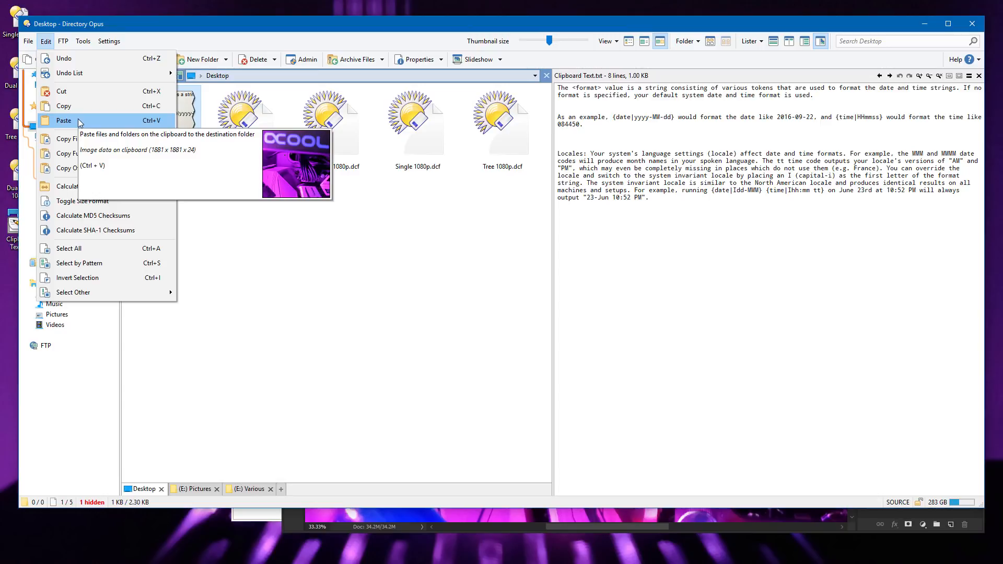
click(64, 120)
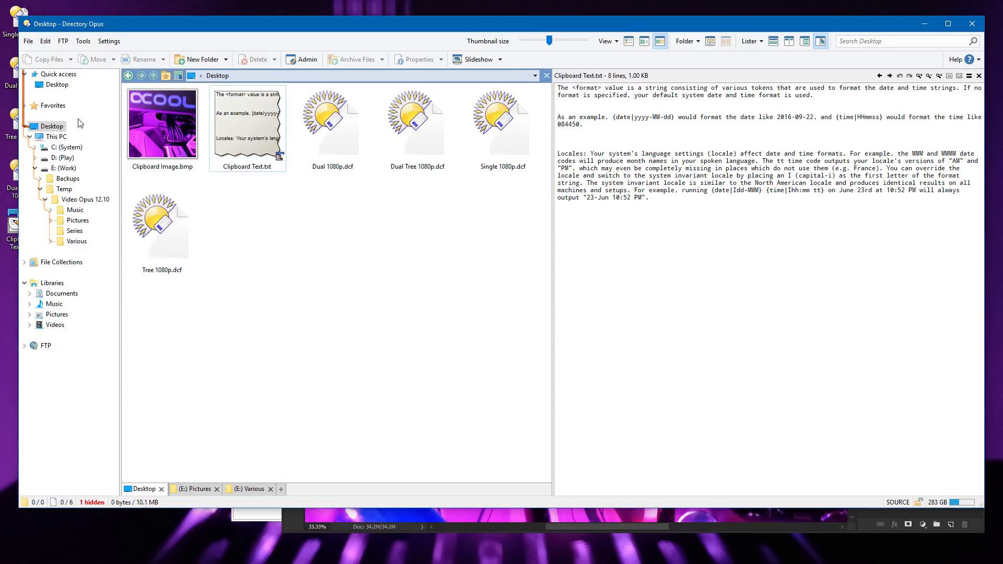
click(162, 124)
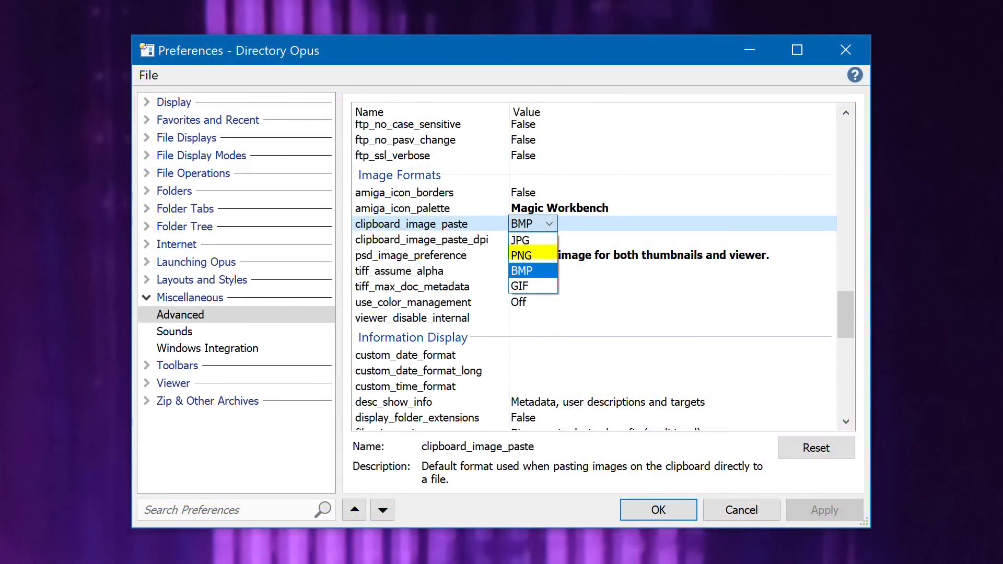
mouse_move(520, 286)
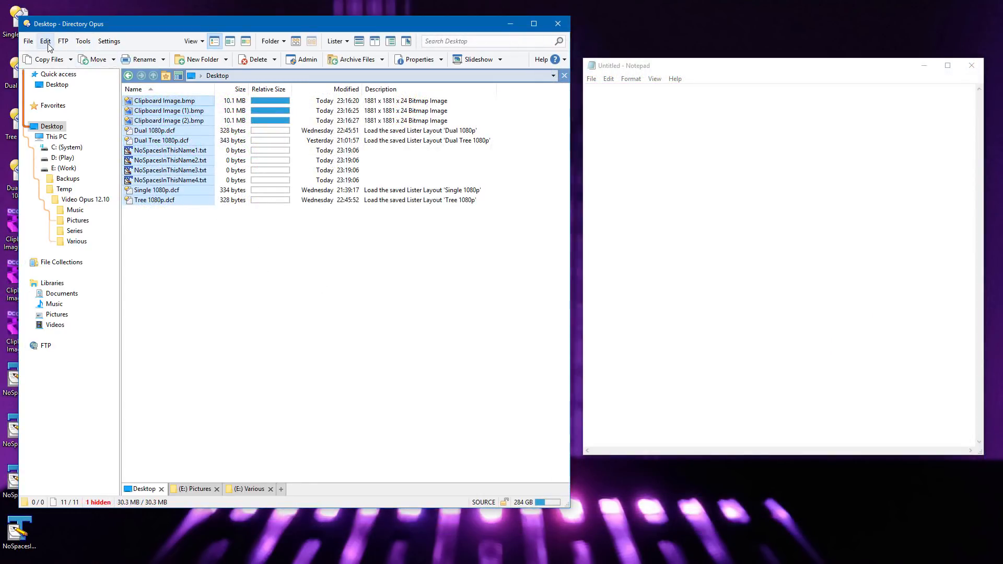
Copy the full quoted pathnames of all eleven Desktop files via Edit > Copy Full Pathnames for pasting into Notepad.
click(45, 41)
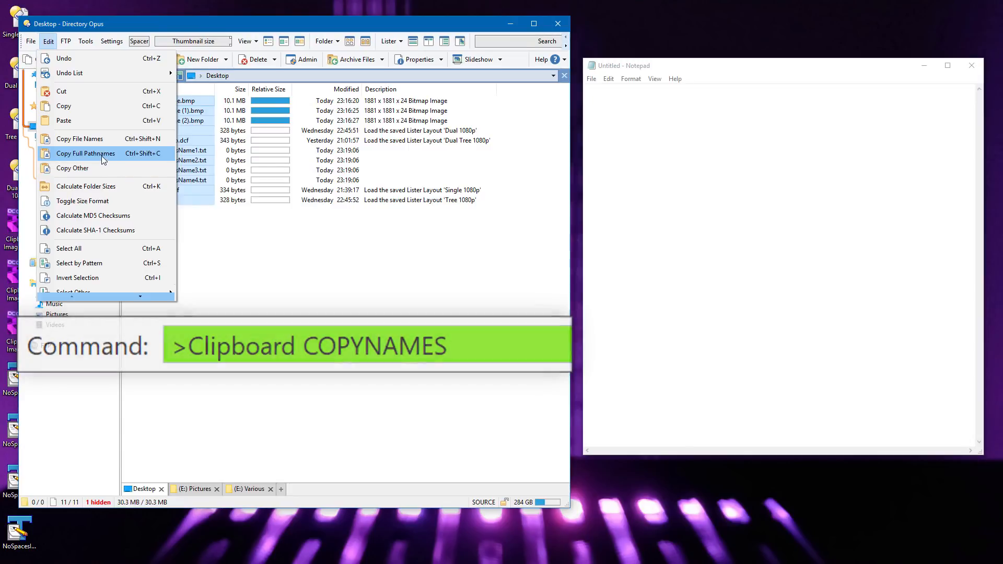
click(85, 153)
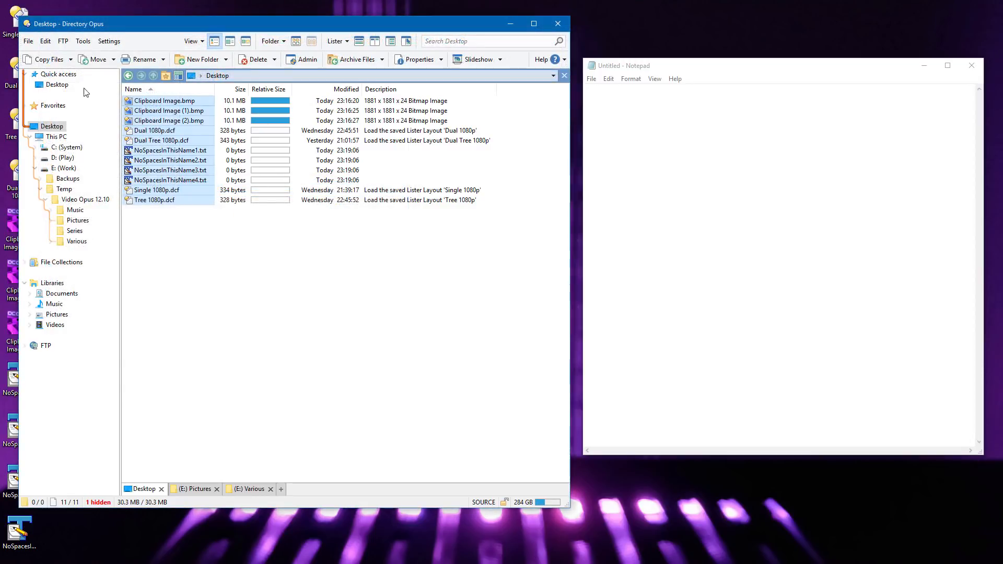
click(44, 41)
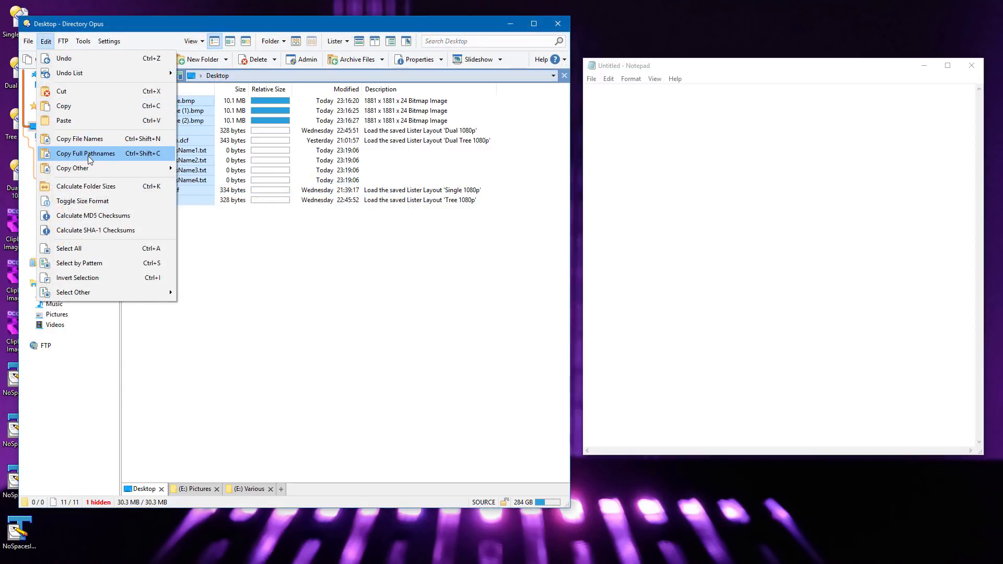
click(86, 152)
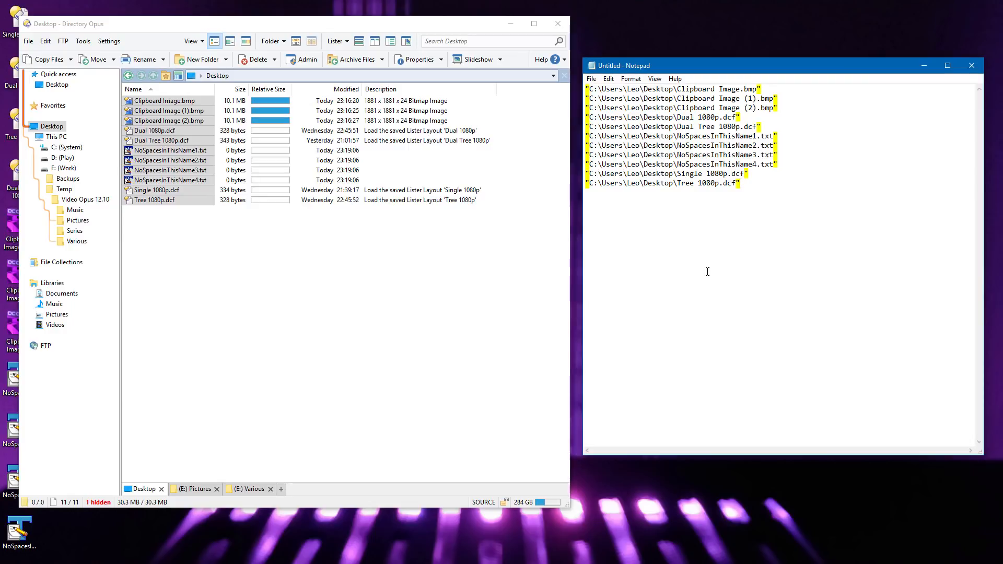
click(541, 59)
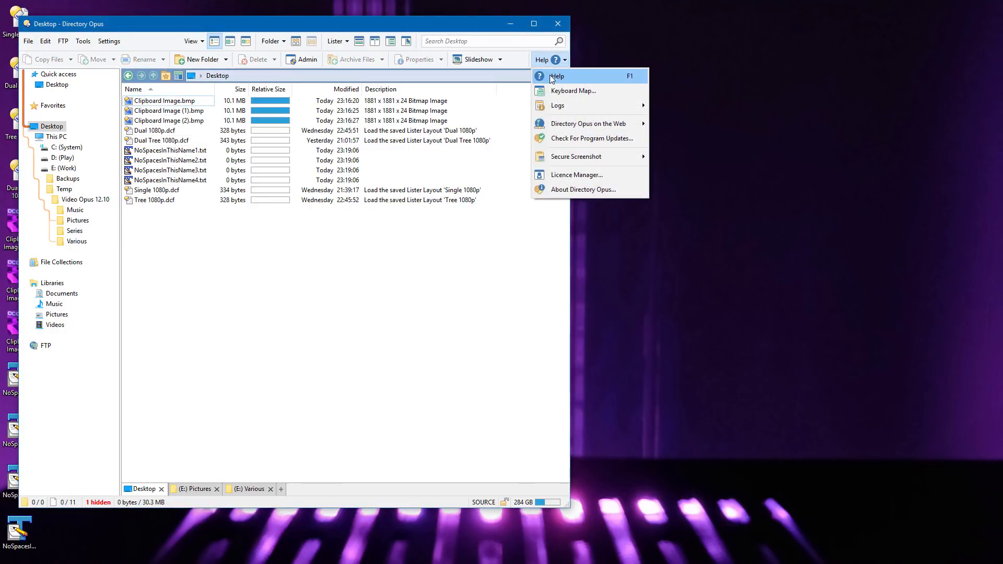
Show the Keyboard Map from Help and bring up the Ctrl + A Select All hotkey for editing.
click(572, 89)
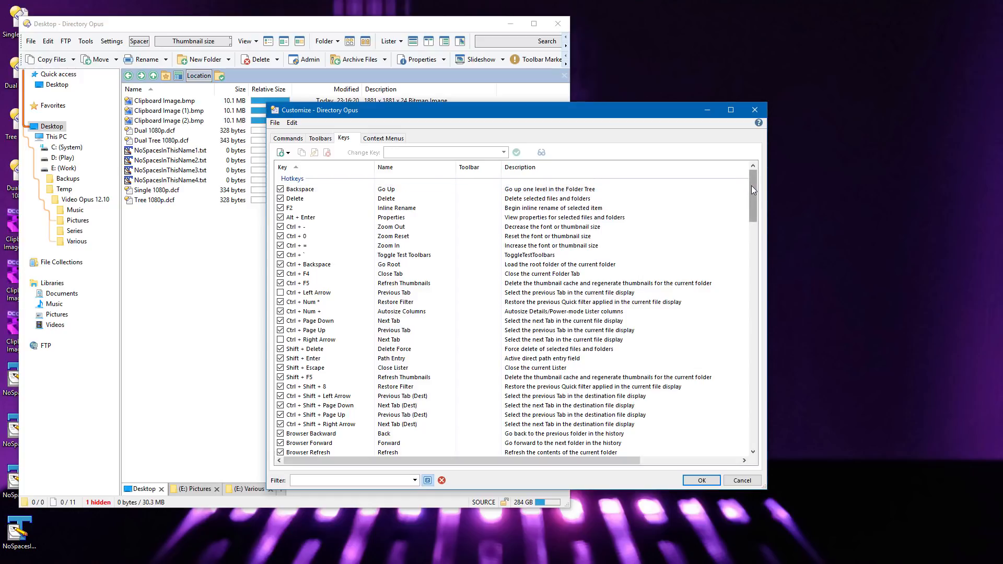
scroll(down, 3)
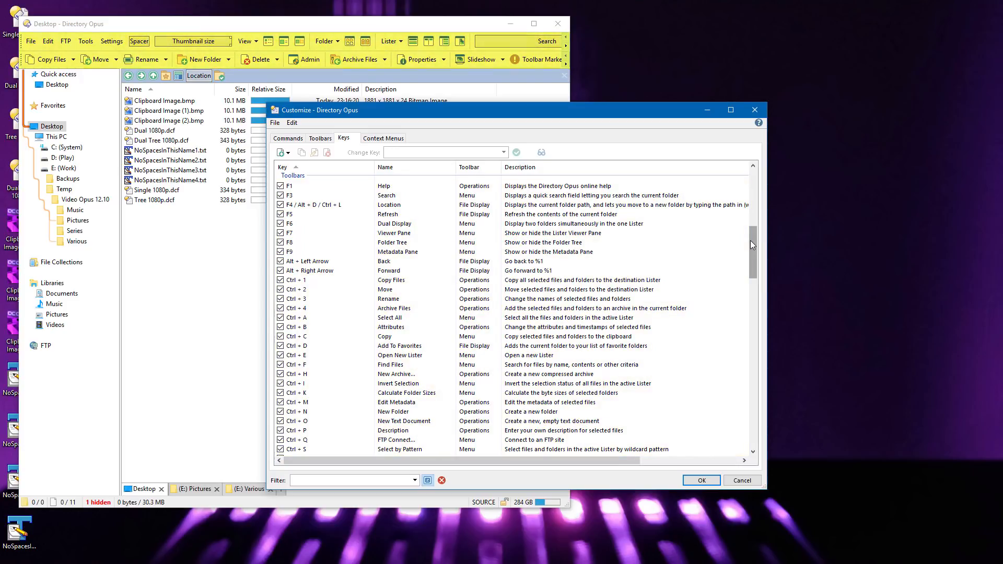
click(478, 168)
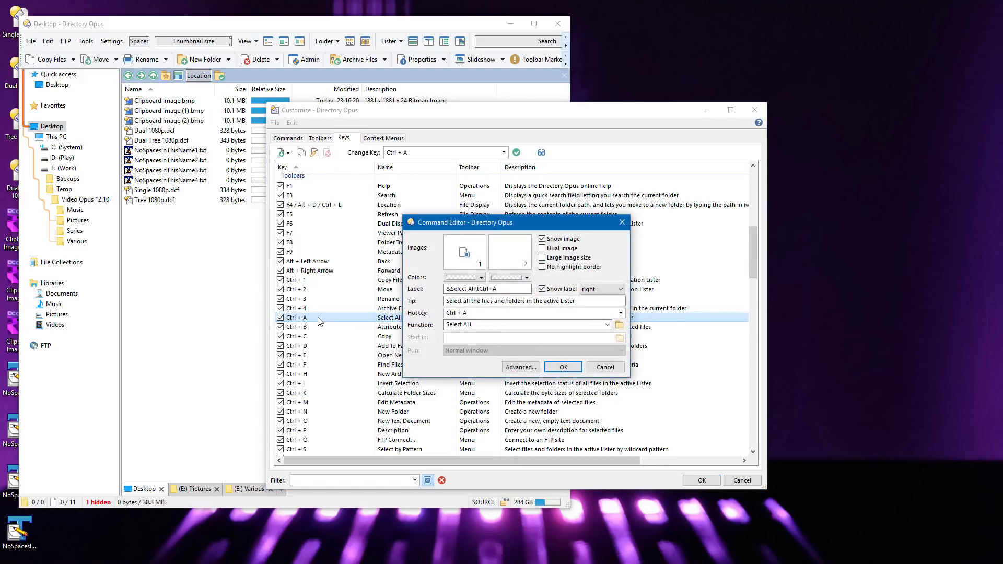
Inspect the Select All hotkey's Function field, then close its Command Editor.
click(521, 324)
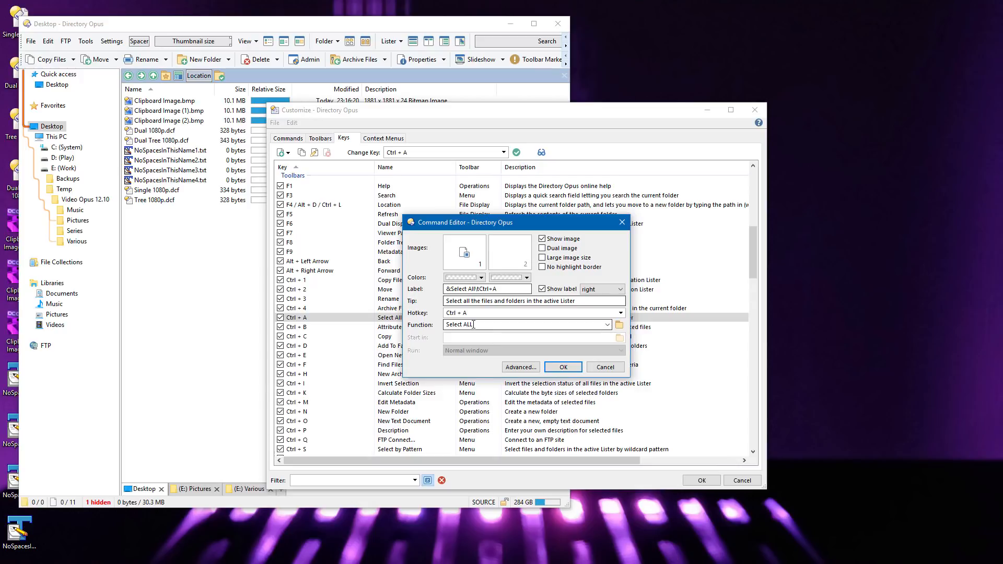
click(561, 366)
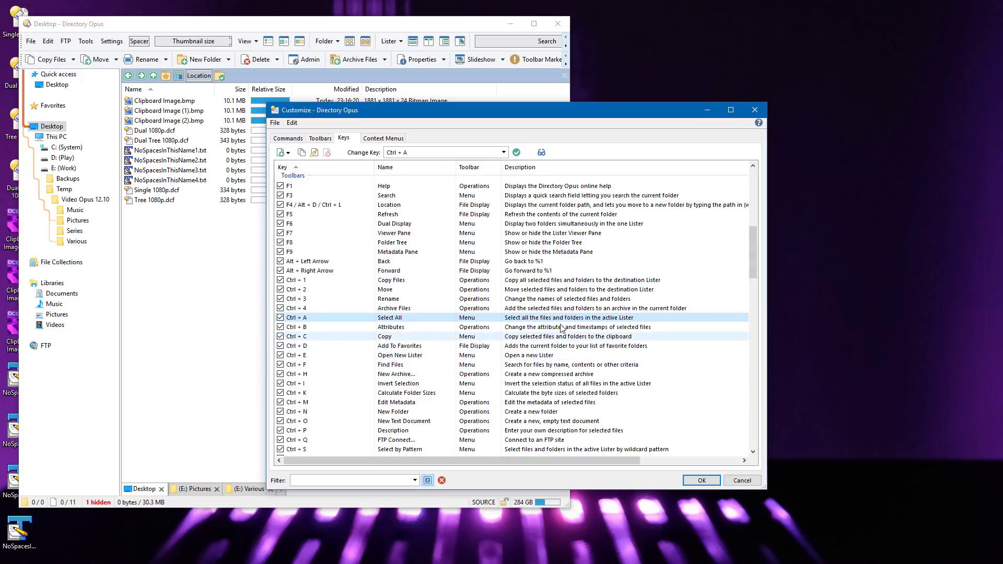
mouse_move(540, 152)
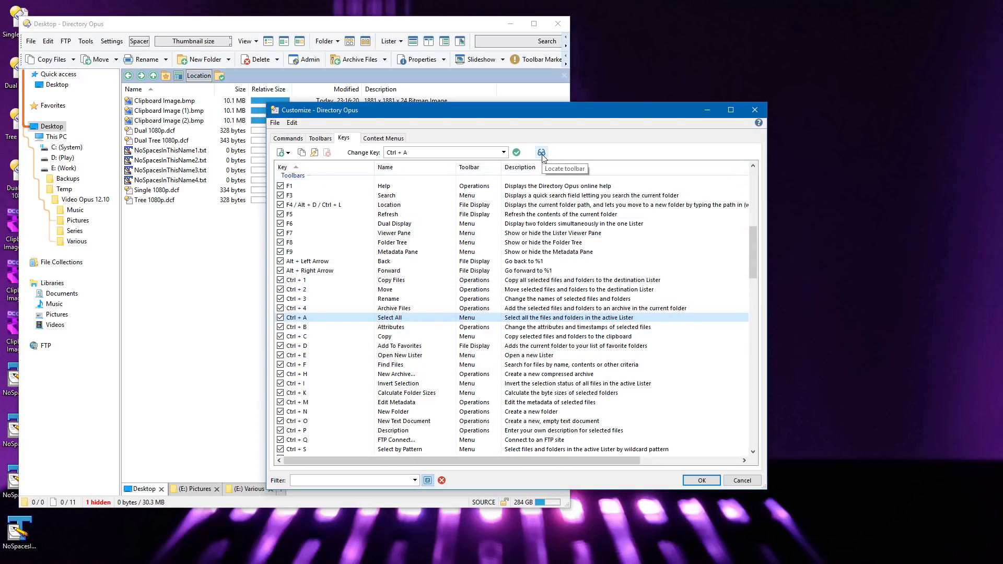
Locate the Ctrl + C hotkey's command in the Edit menu, then pick the Attributes hotkey.
click(48, 41)
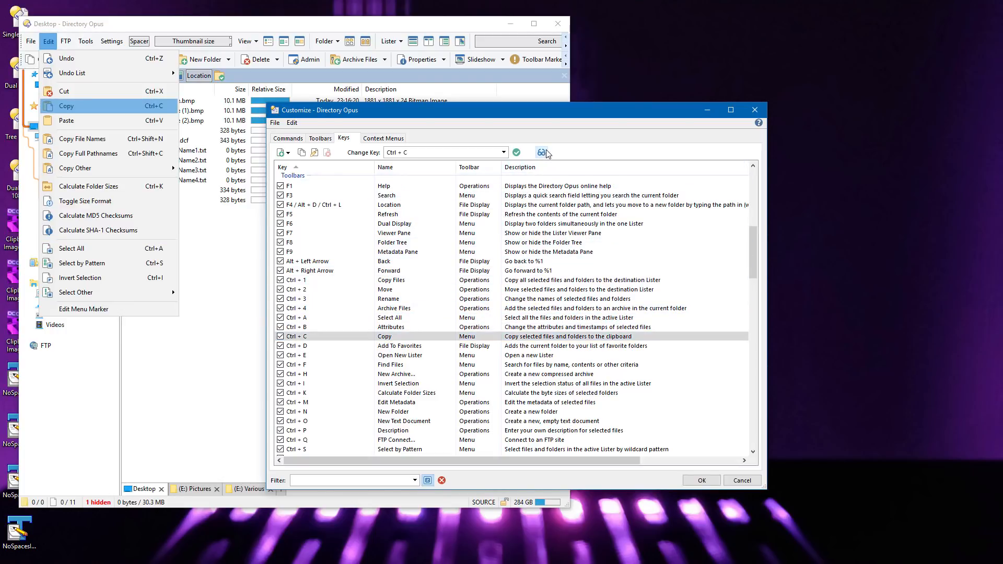
click(390, 327)
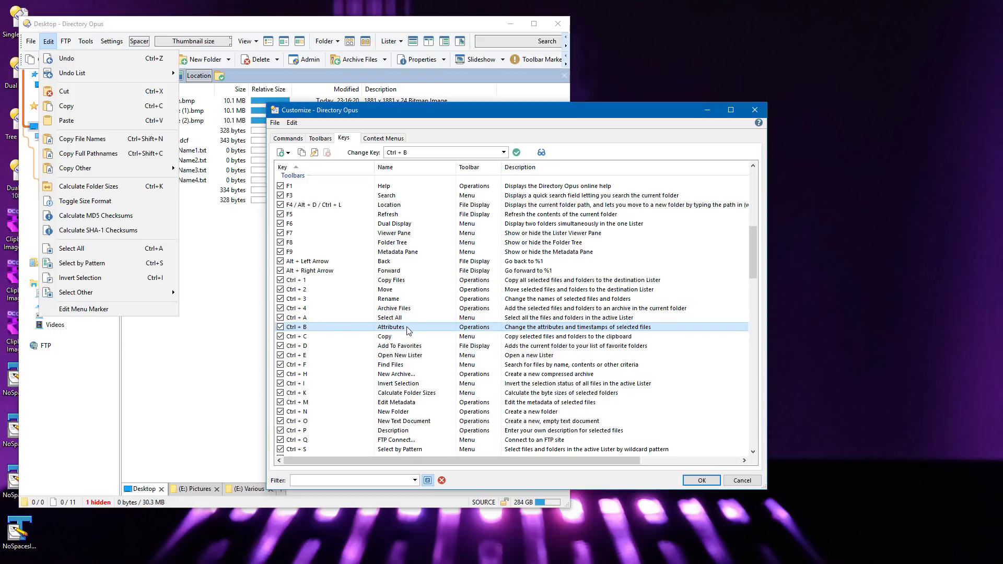
click(417, 59)
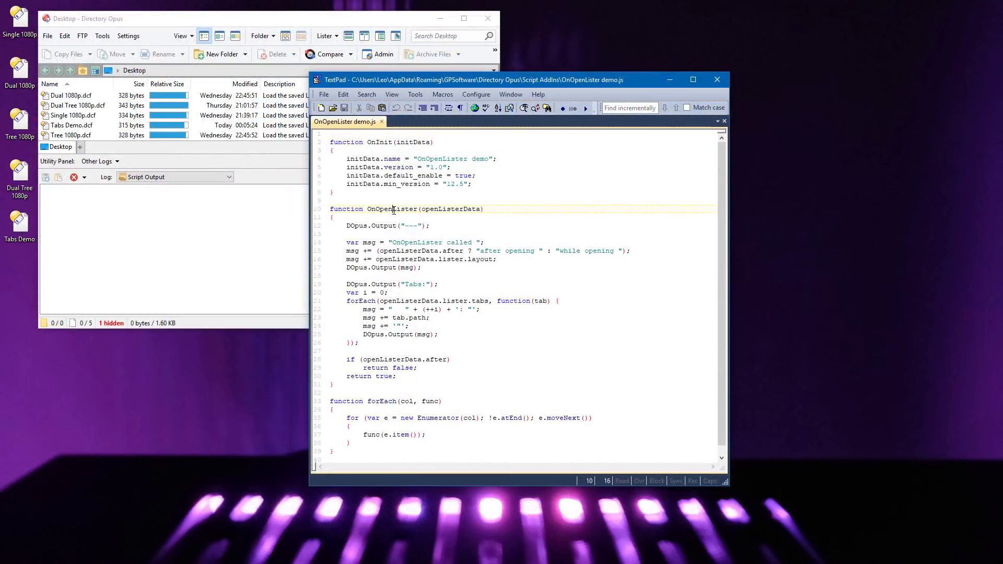
double_click(391, 209)
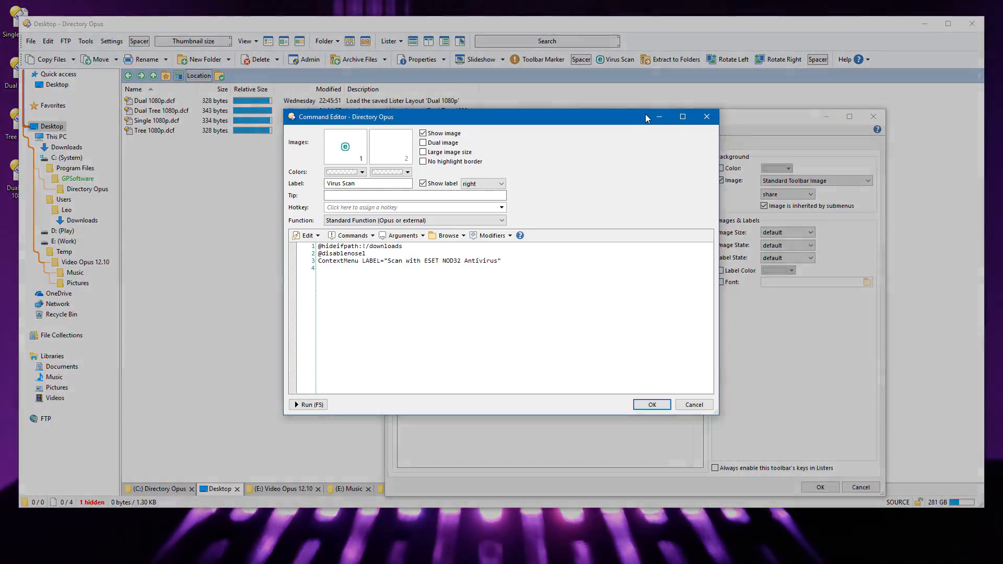
double_click(338, 246)
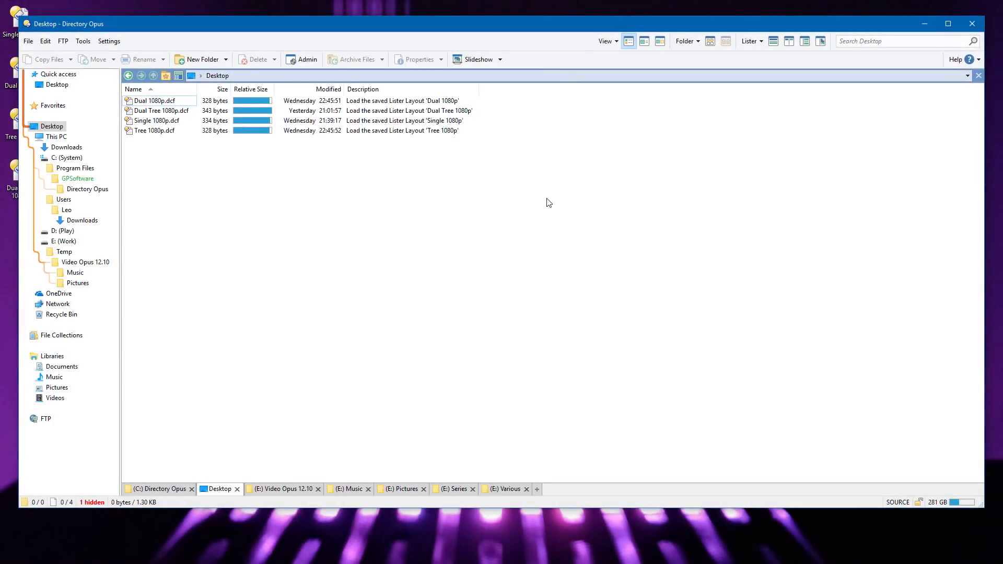
Extract the selected Downloads archives into Cat Photos, New Cat Photos! and New Dog Photos! folders.
click(67, 148)
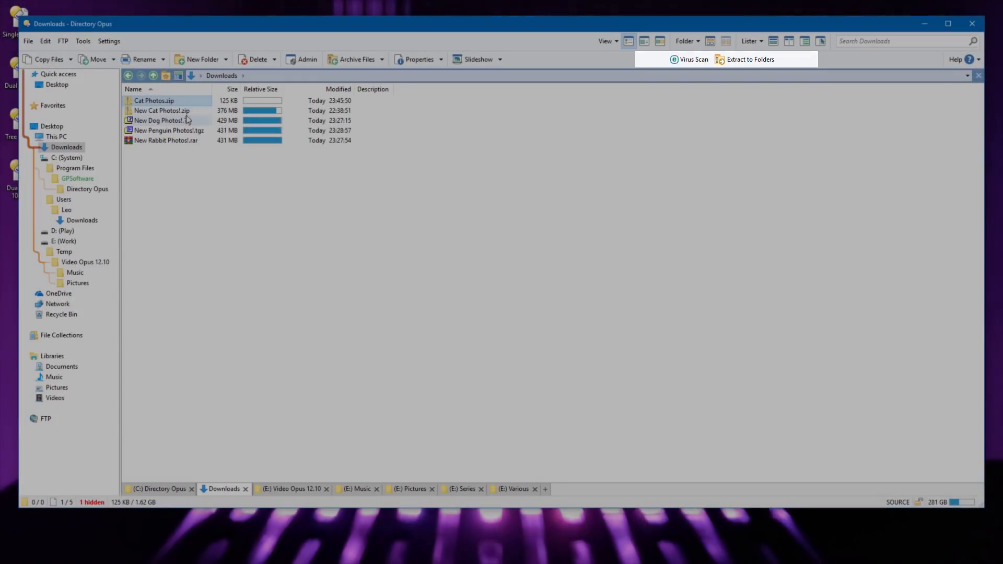
click(163, 109)
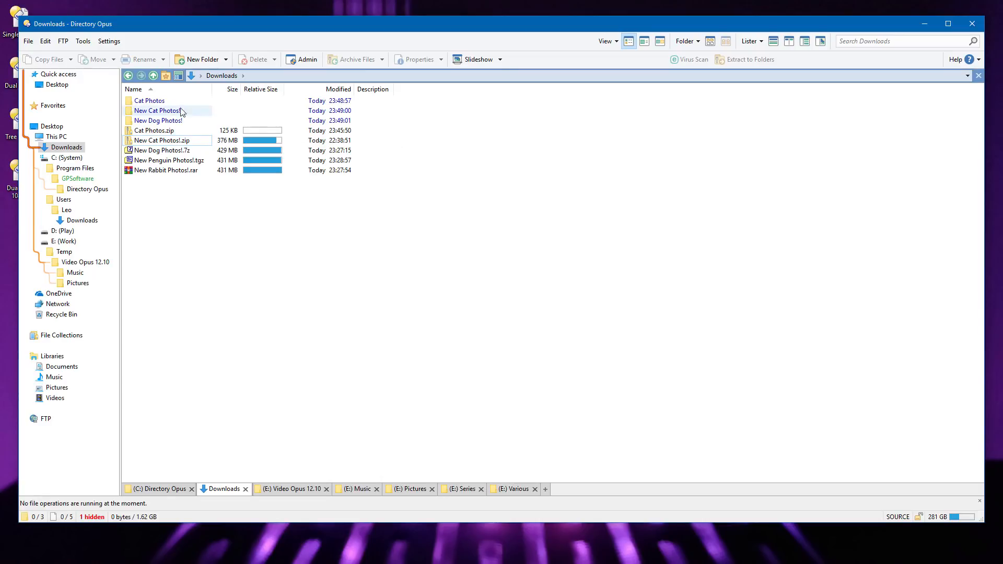
Enter the Cat Photos folder, toggle between Thumbnails and Details views, and rotate the Chester picture.
double_click(149, 100)
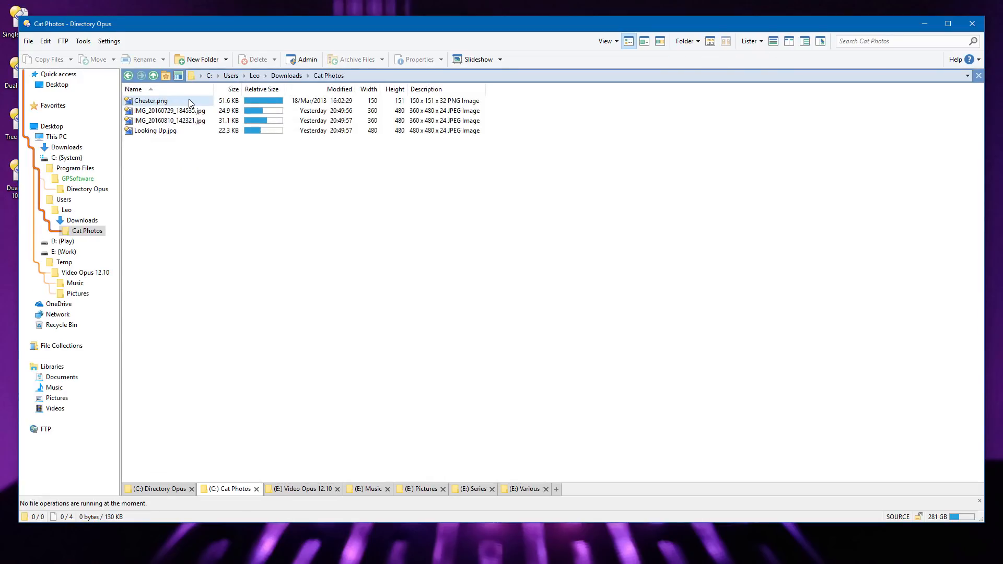
click(642, 40)
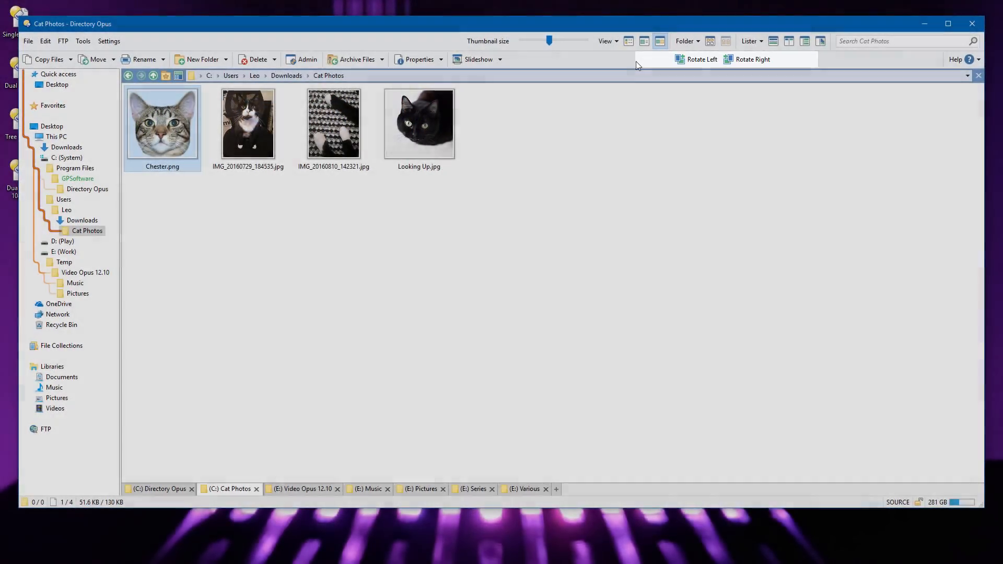
click(645, 41)
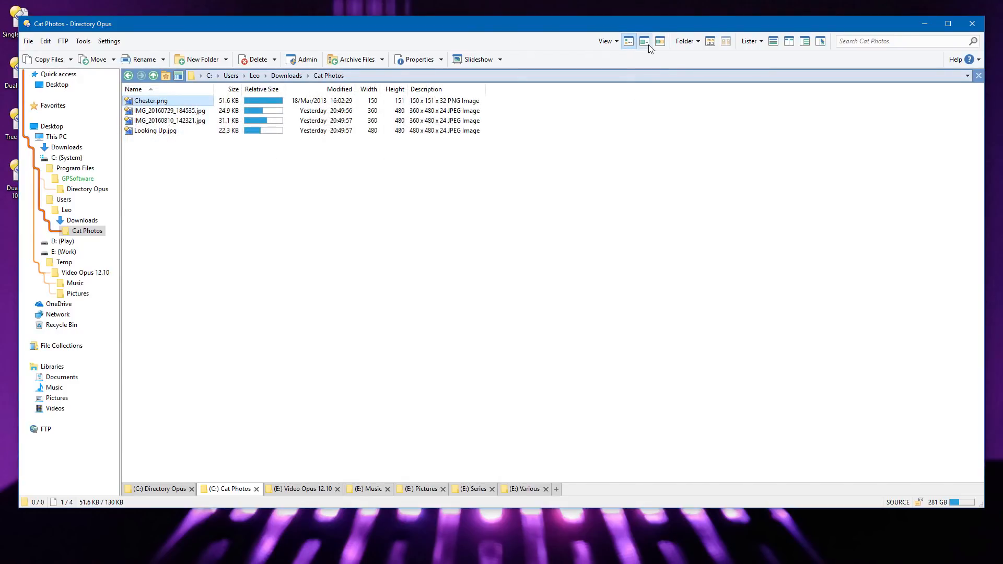
click(644, 41)
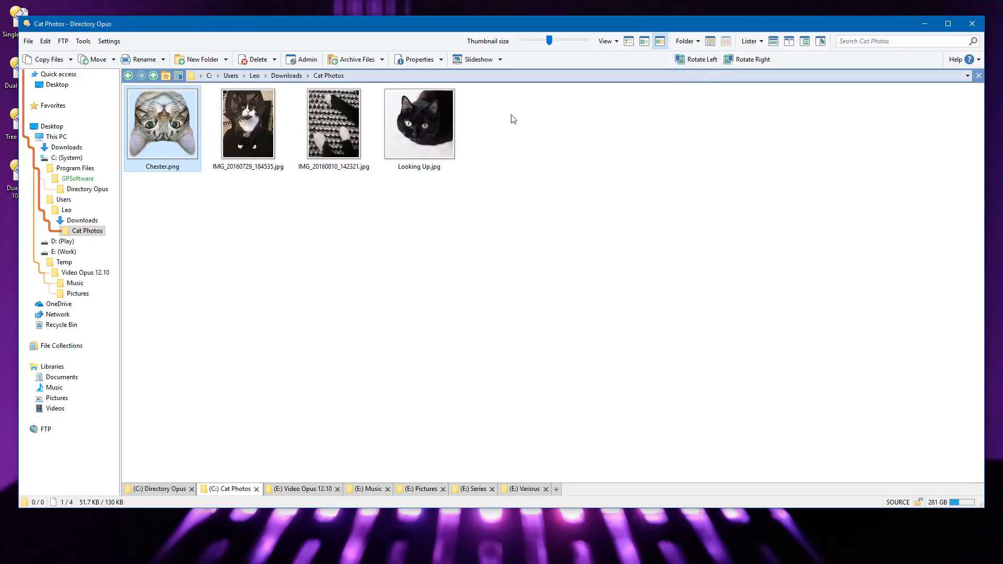
click(752, 58)
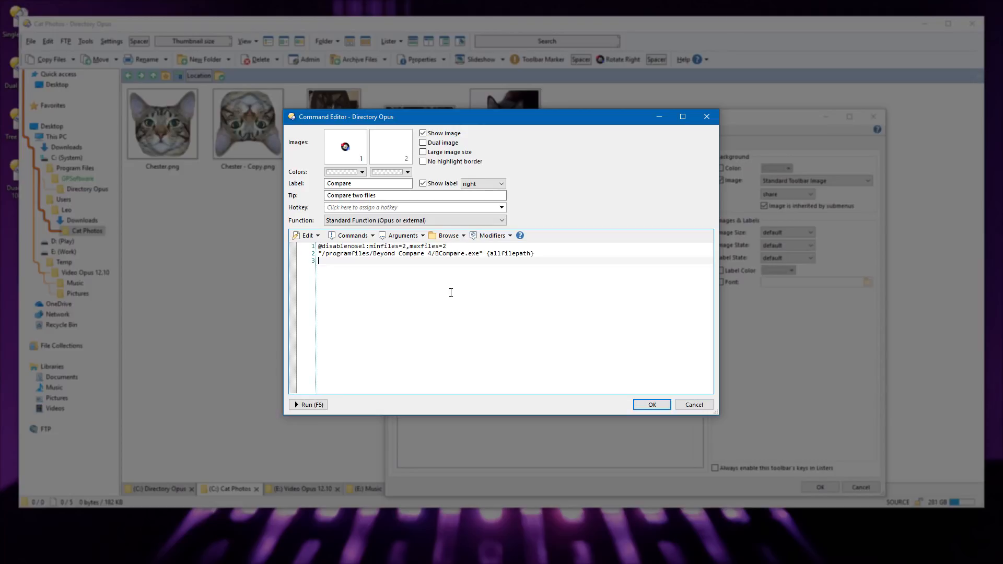
double_click(508, 253)
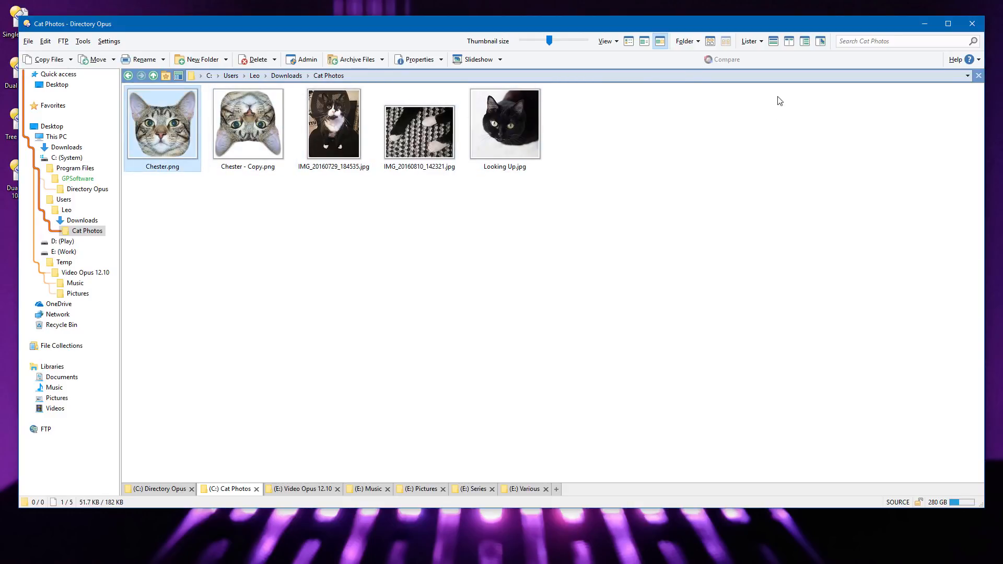
click(248, 123)
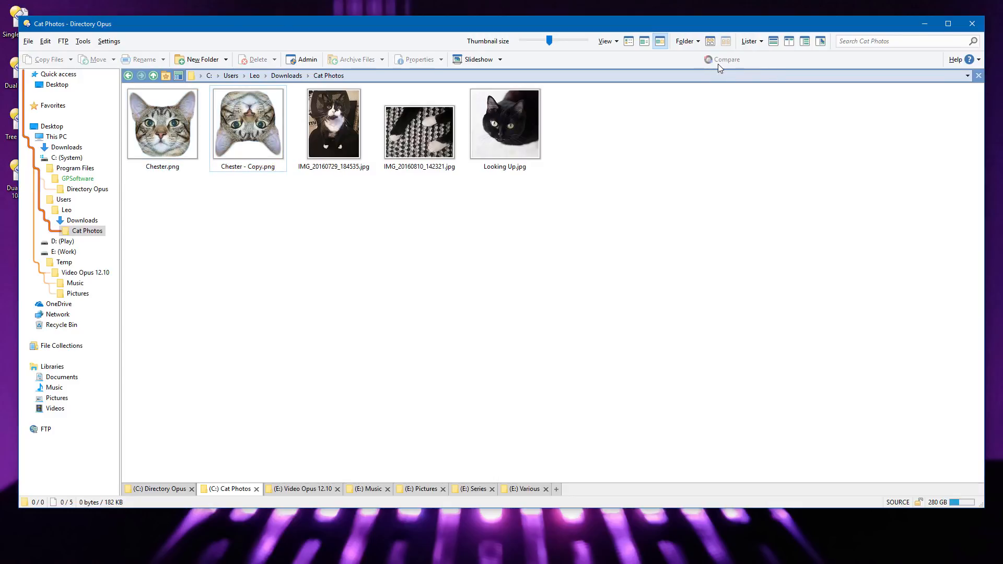
click(723, 58)
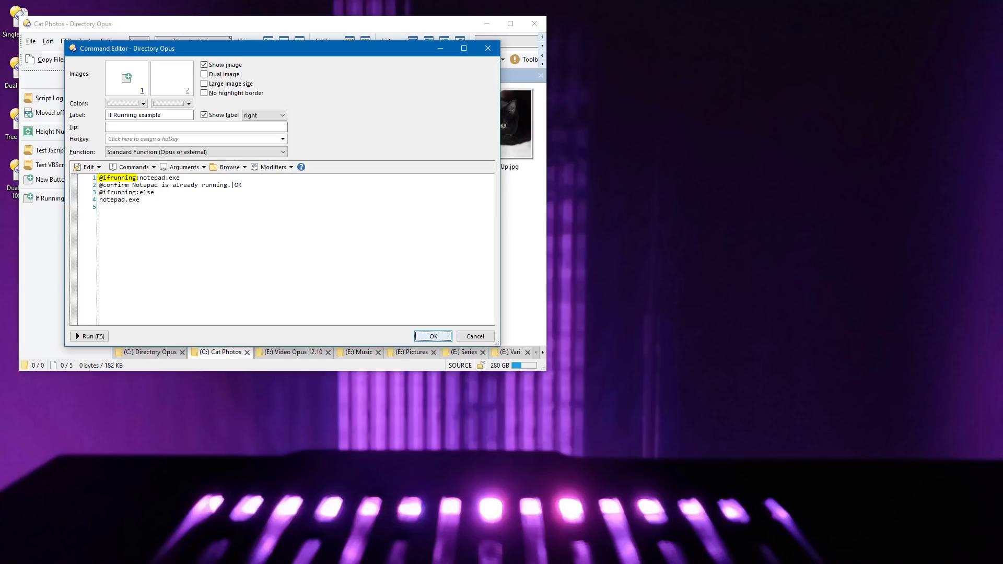
Highlight each line of the If Running example command, including the Notepad confirmation, then close the editor.
double_click(127, 177)
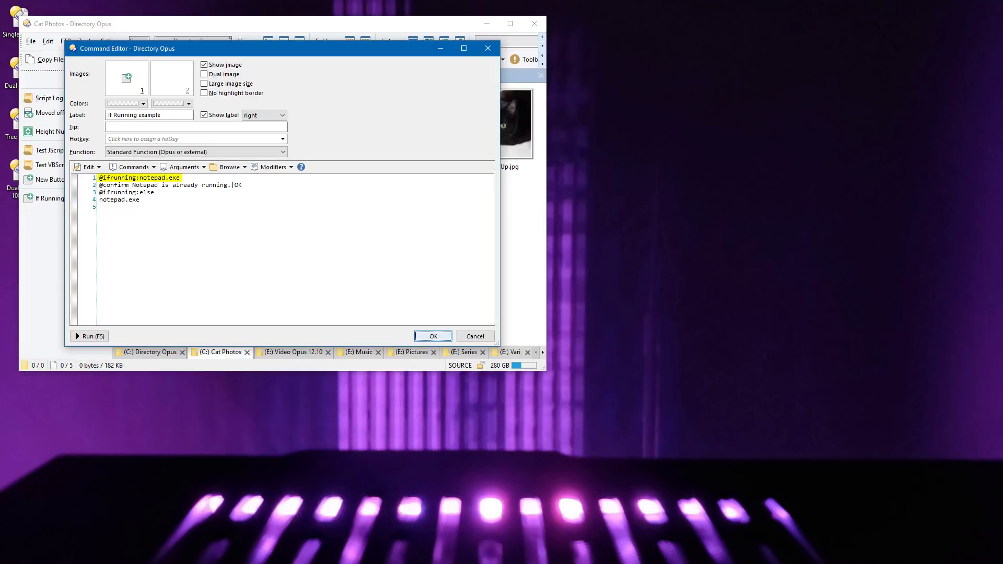
click(170, 183)
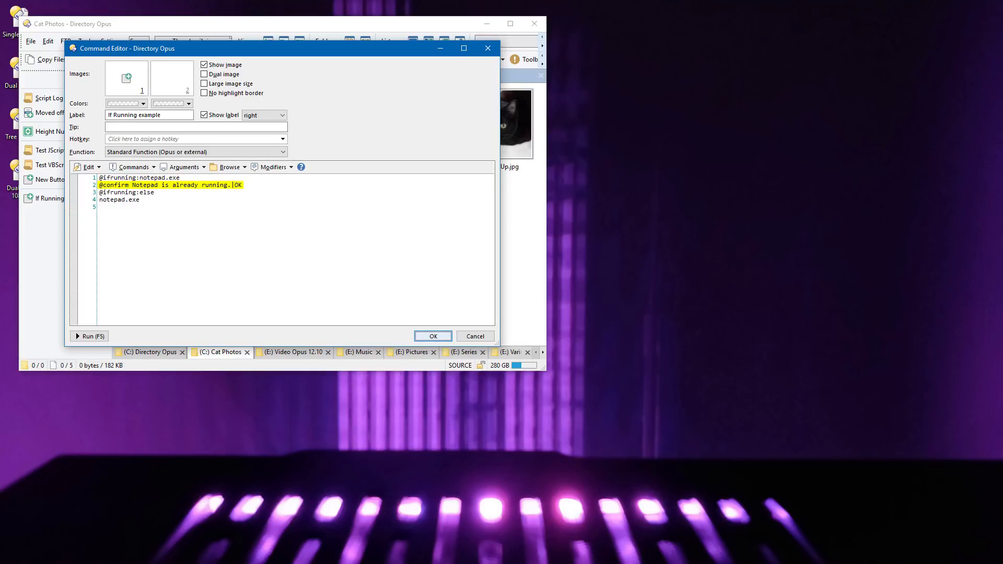
click(127, 193)
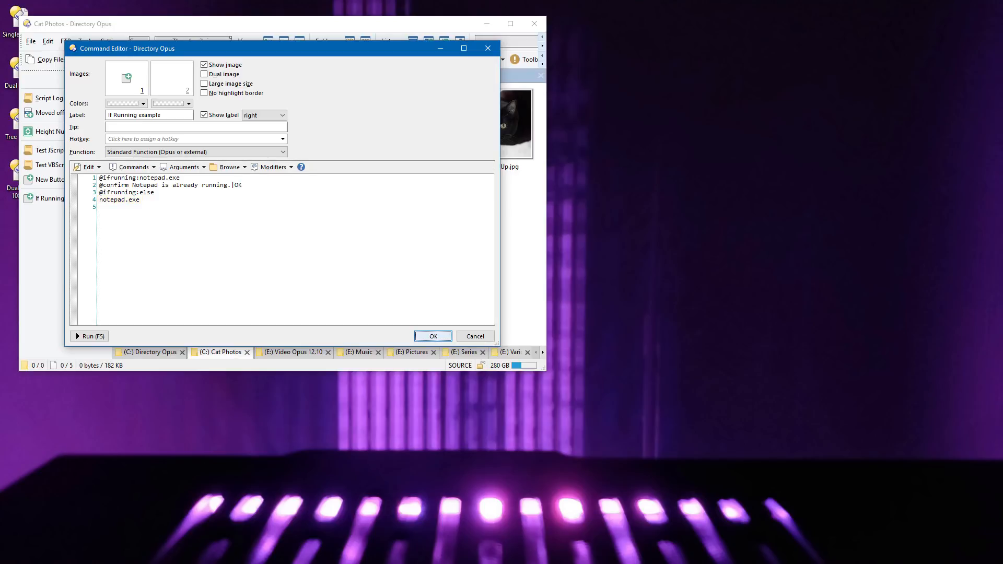
click(474, 335)
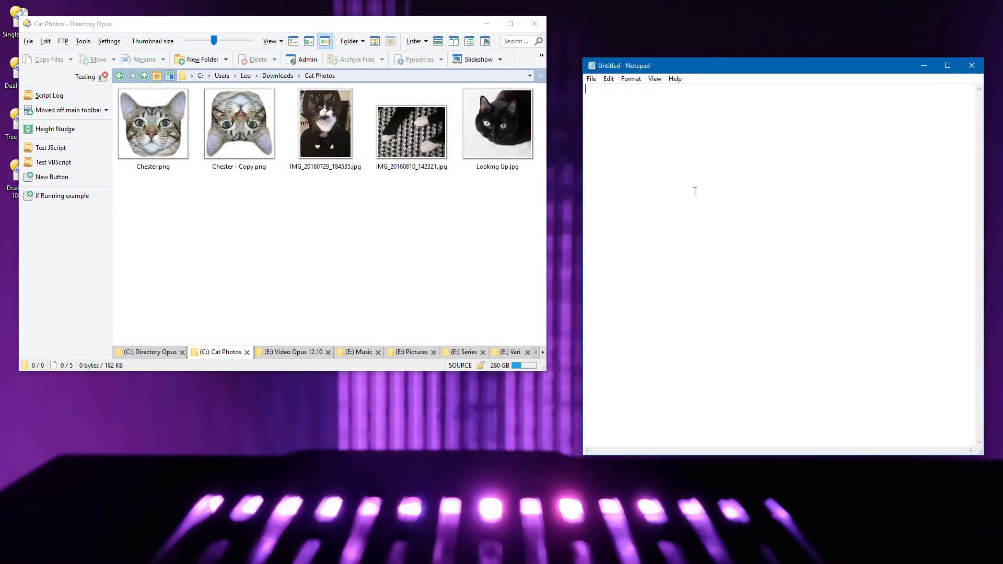
Run the If Running example button twice from the Testing toolbar so it launches Notepad.
click(63, 195)
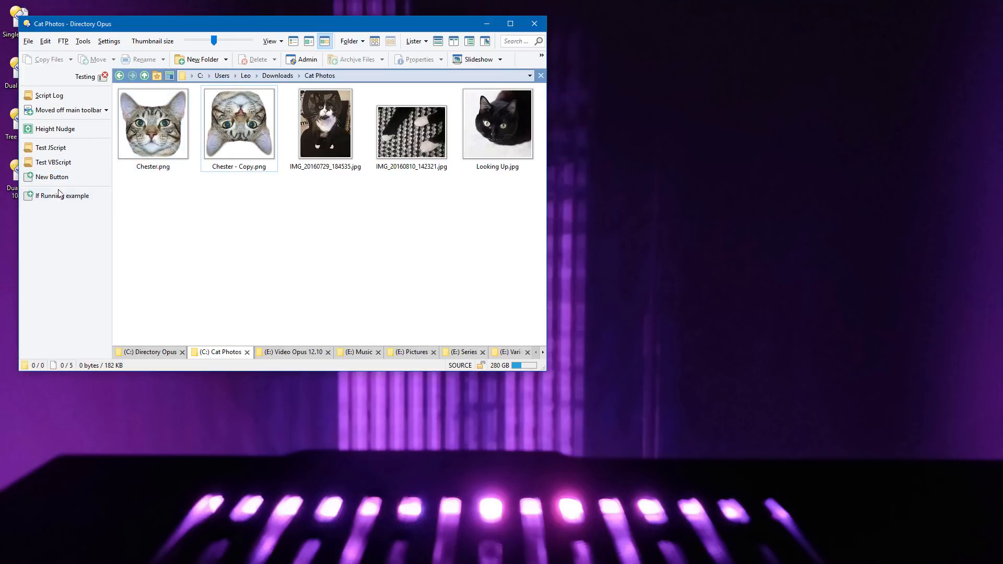
click(61, 196)
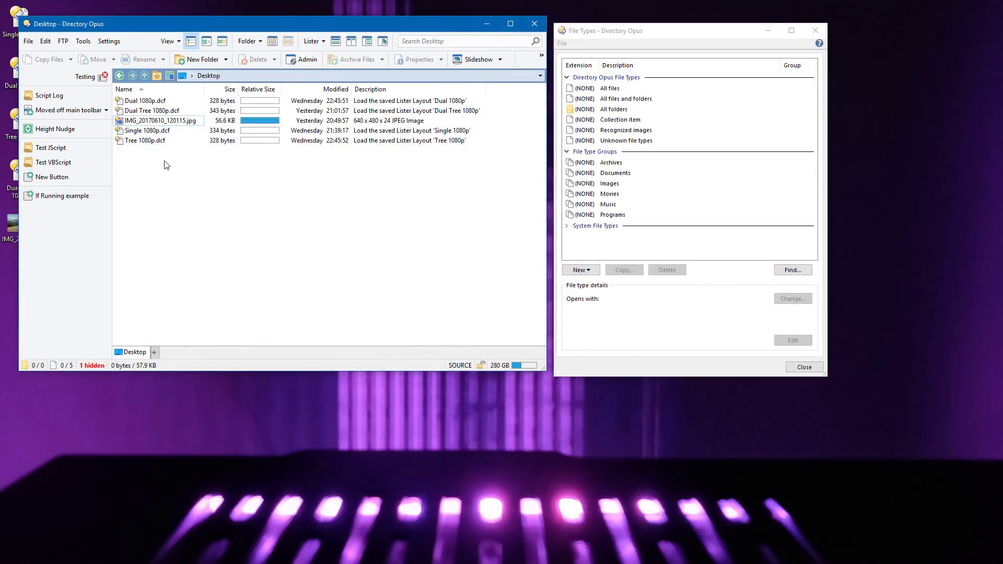
right_click(159, 120)
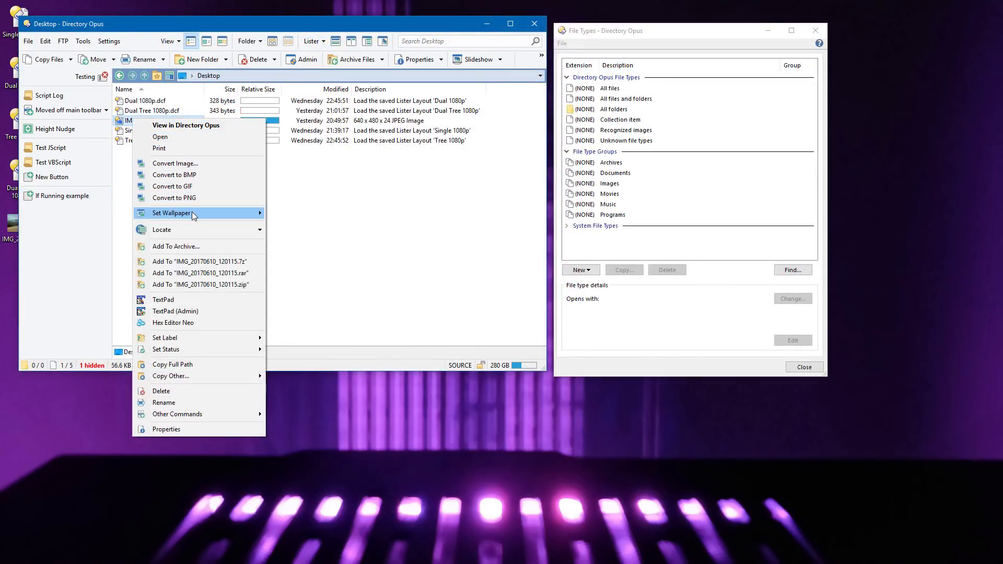
mouse_move(171, 212)
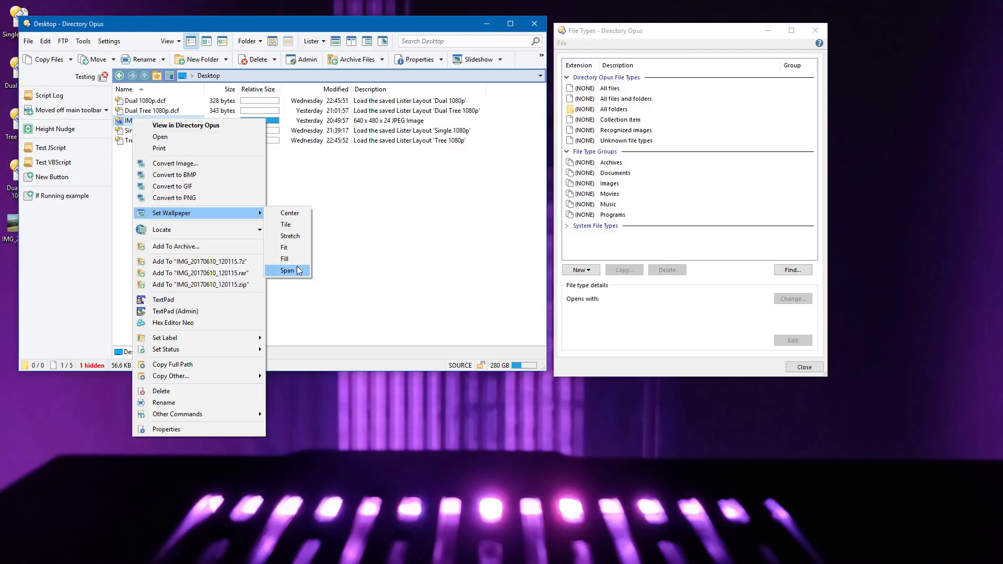
mouse_move(290, 235)
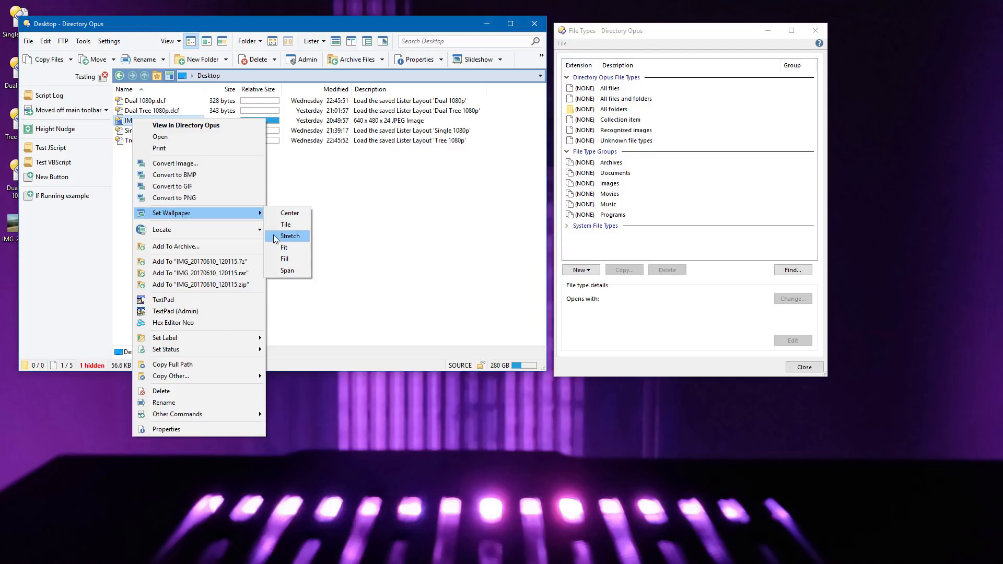
mouse_move(162, 229)
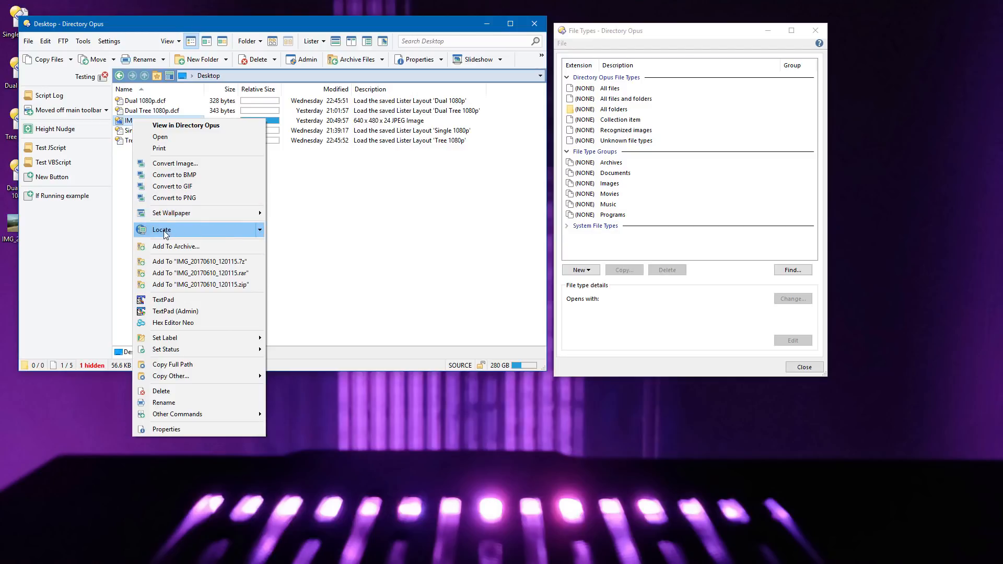
mouse_move(184, 234)
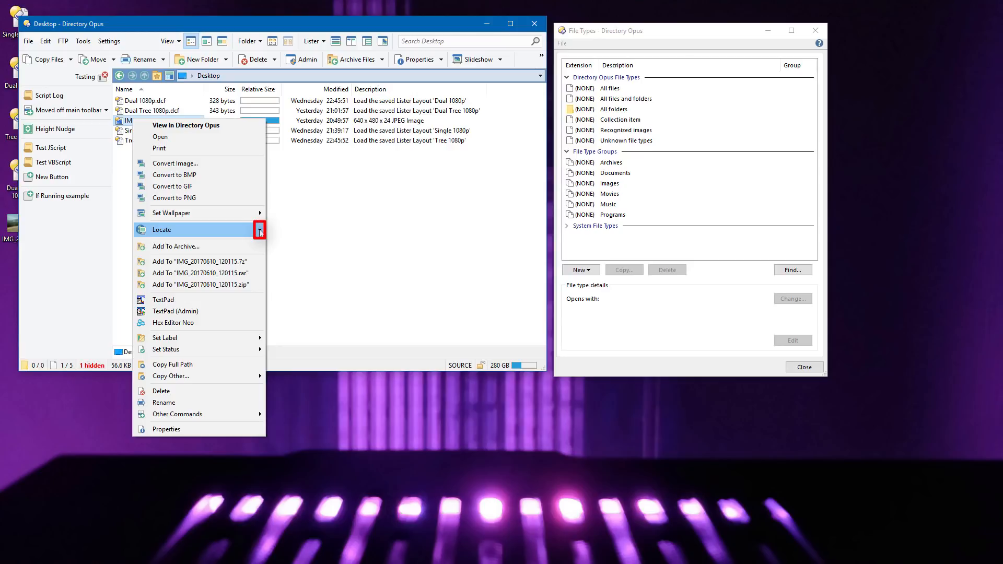
click(260, 230)
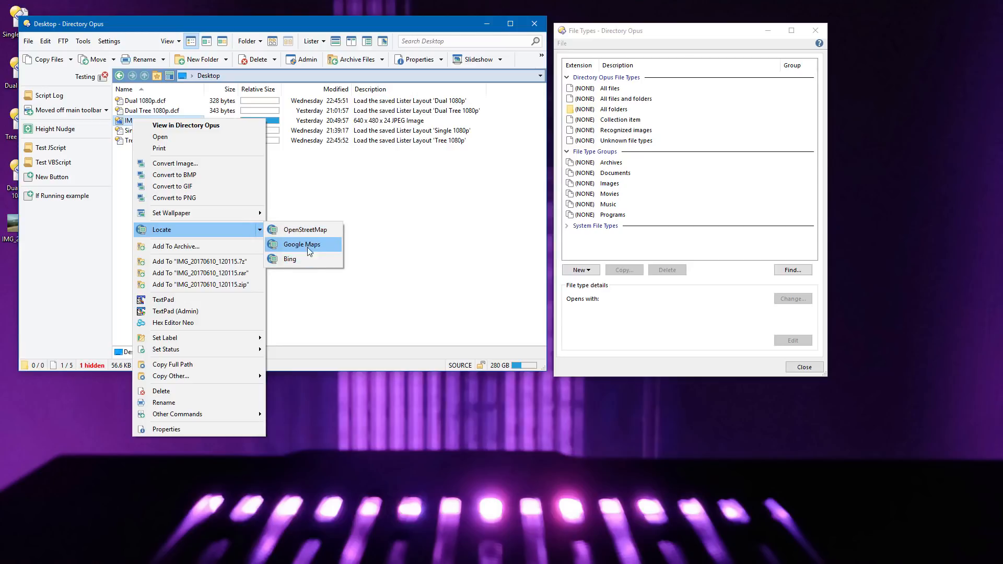
mouse_move(360, 209)
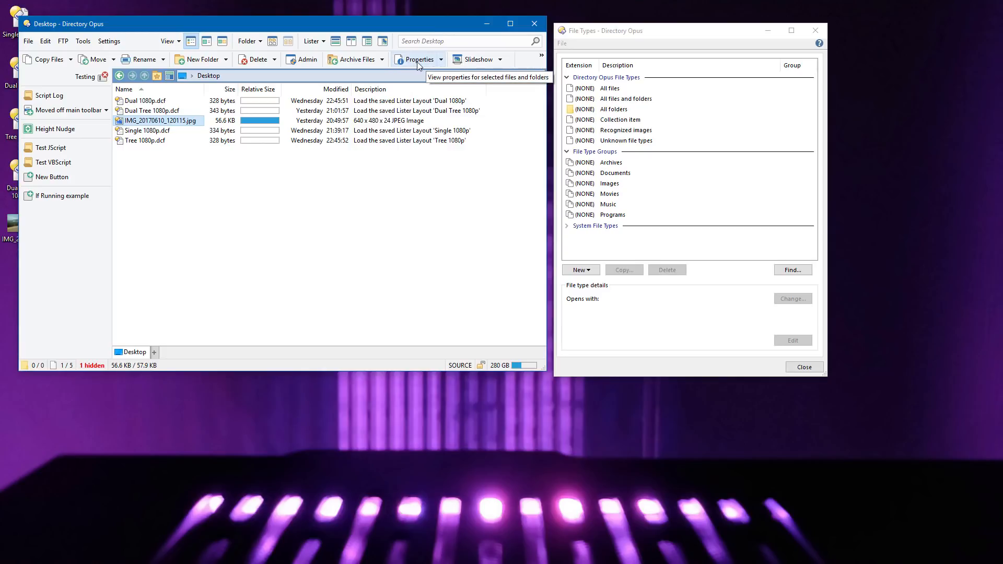
click(439, 59)
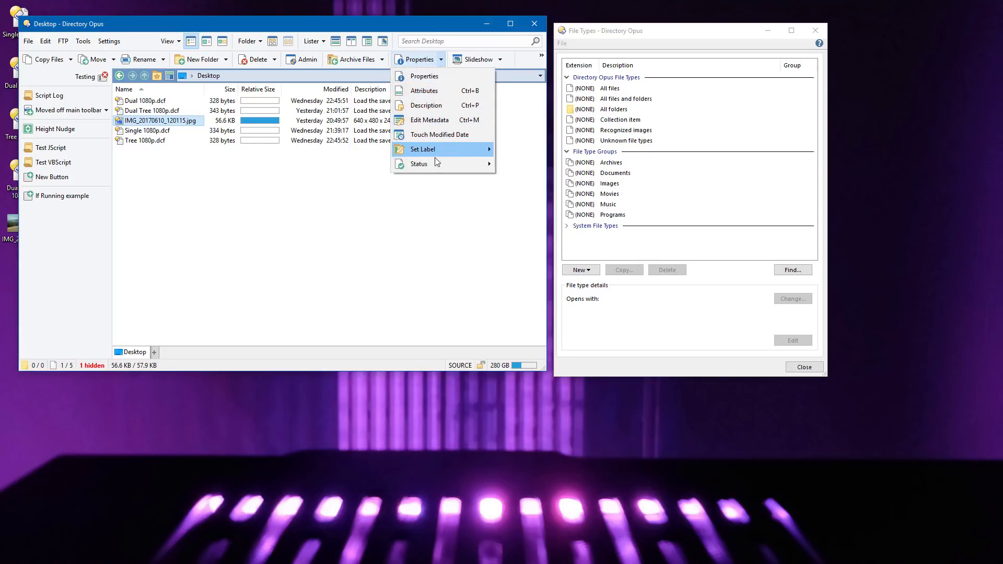
click(418, 58)
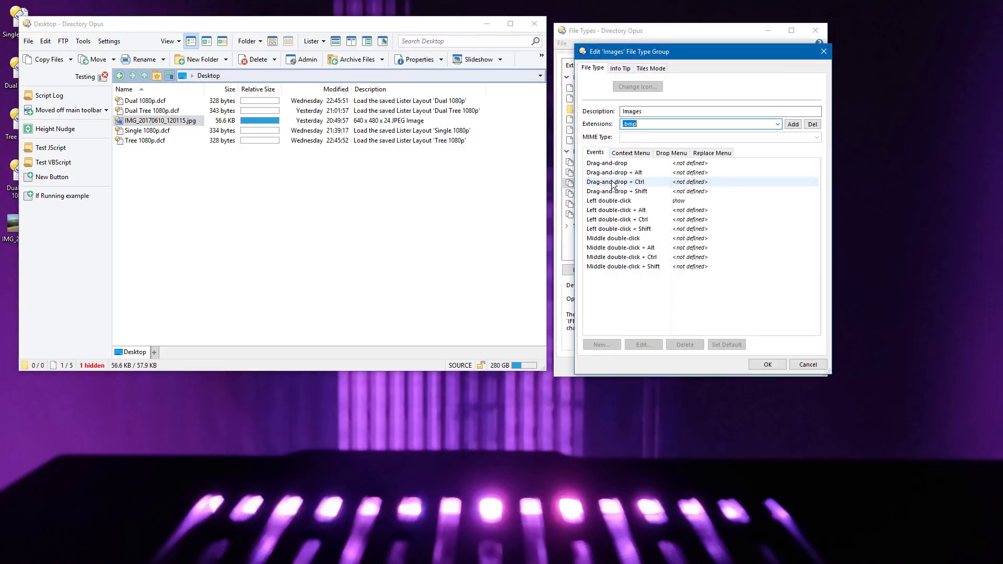
Show the Images group's context-menu entries and the editing options for the OpenStreetMap entry.
click(629, 153)
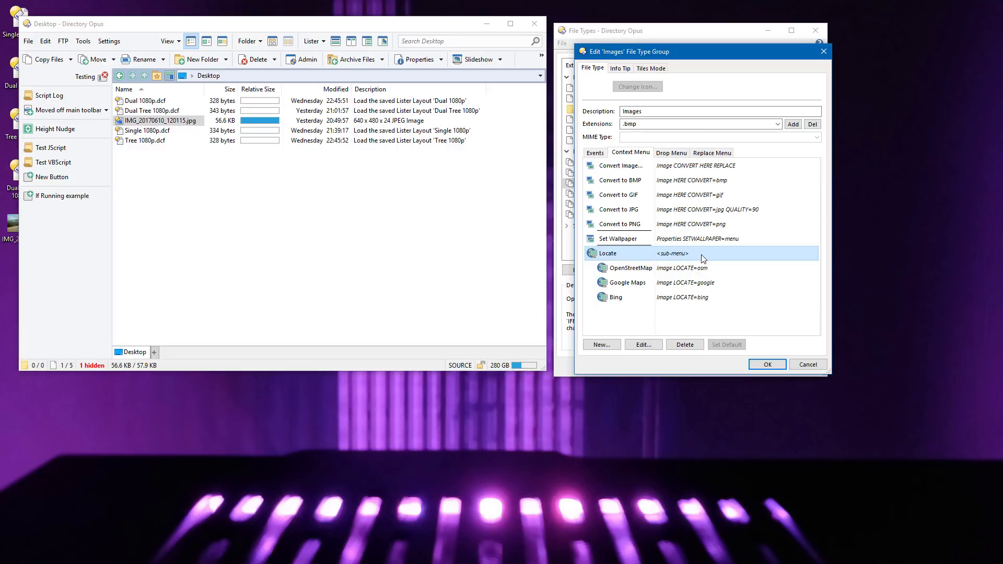
right_click(629, 268)
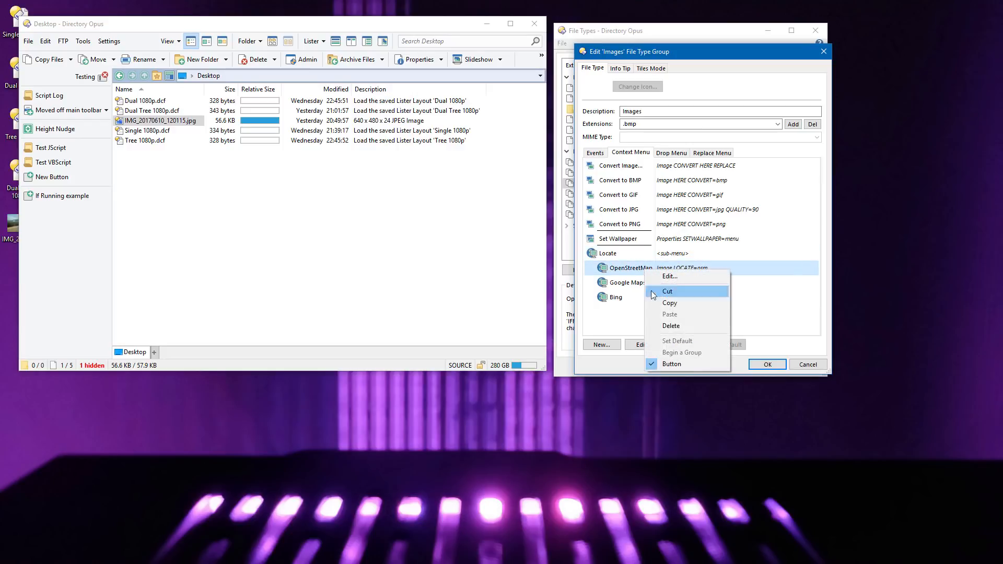
mouse_move(684, 364)
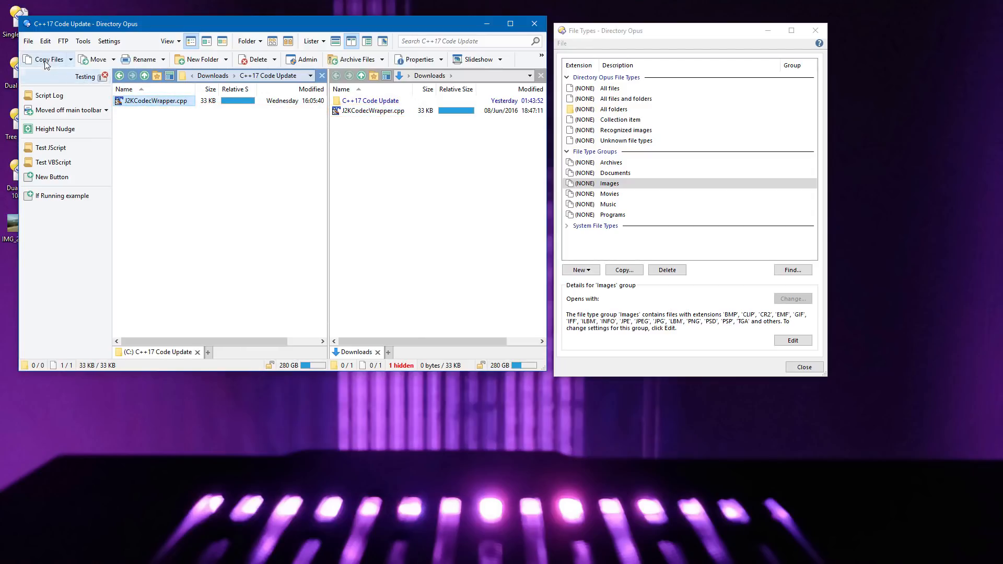
Copy J2KCodecWrapper.cpp into Downloads, triggering the Confirm File Replace prompt.
click(48, 59)
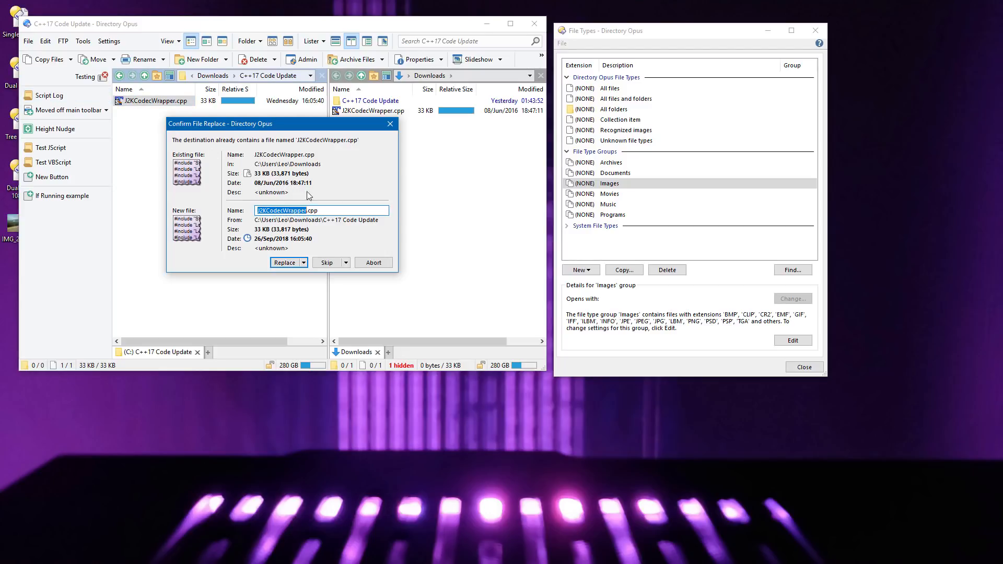
mouse_move(328, 198)
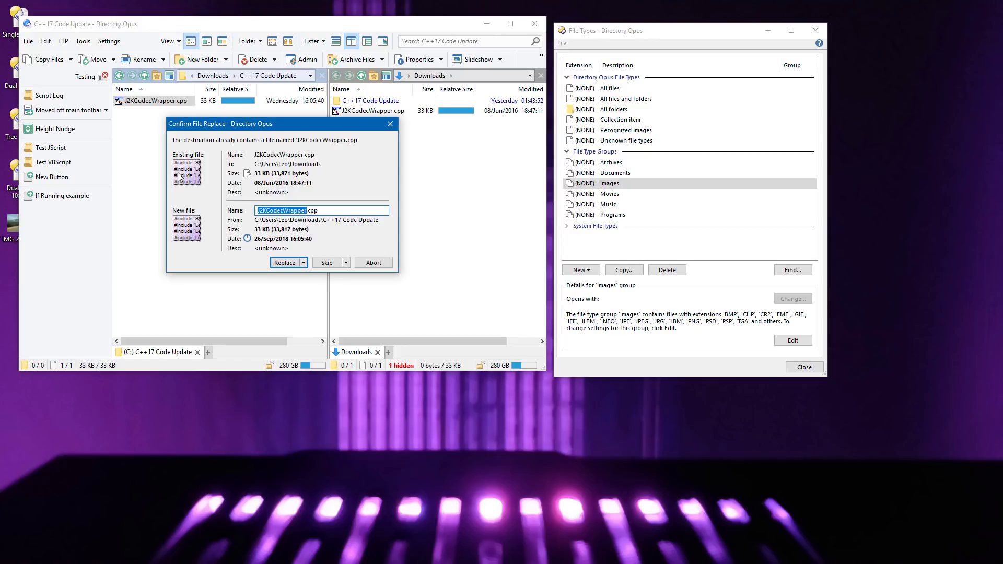
Launch Beyond Compare on the existing and new J2KCodecWrapper.cpp from the replace prompt.
right_click(186, 162)
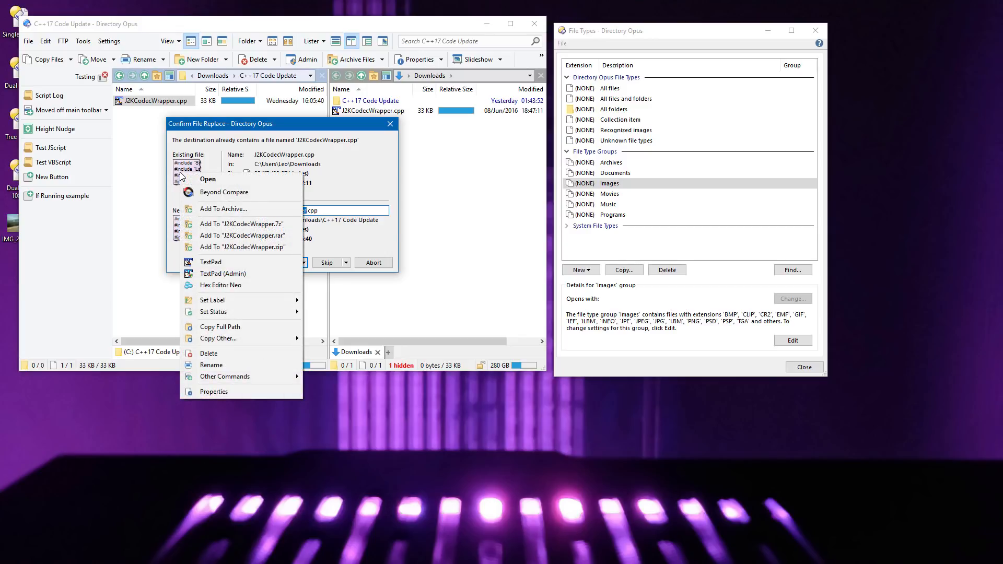
mouse_move(208, 178)
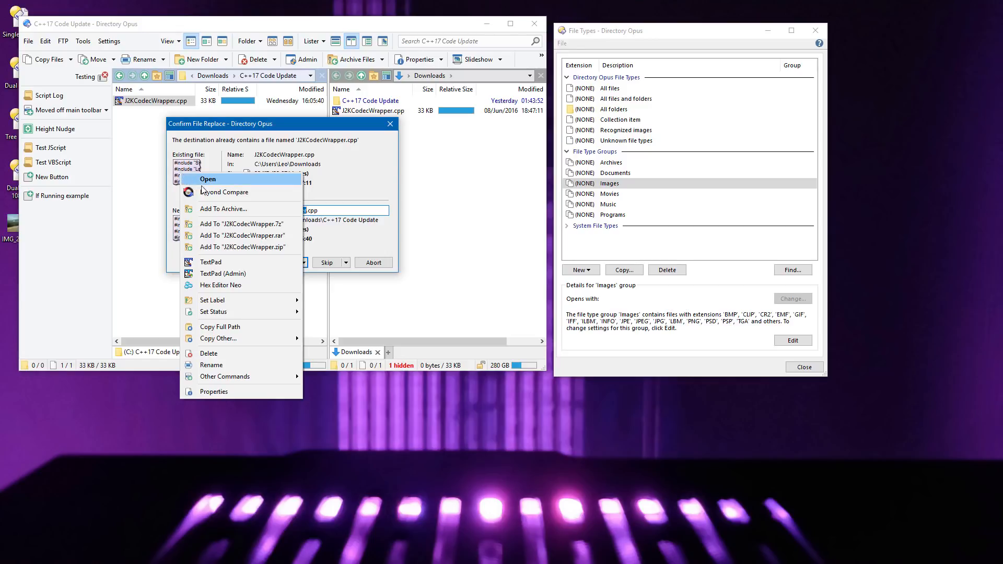
mouse_move(235, 196)
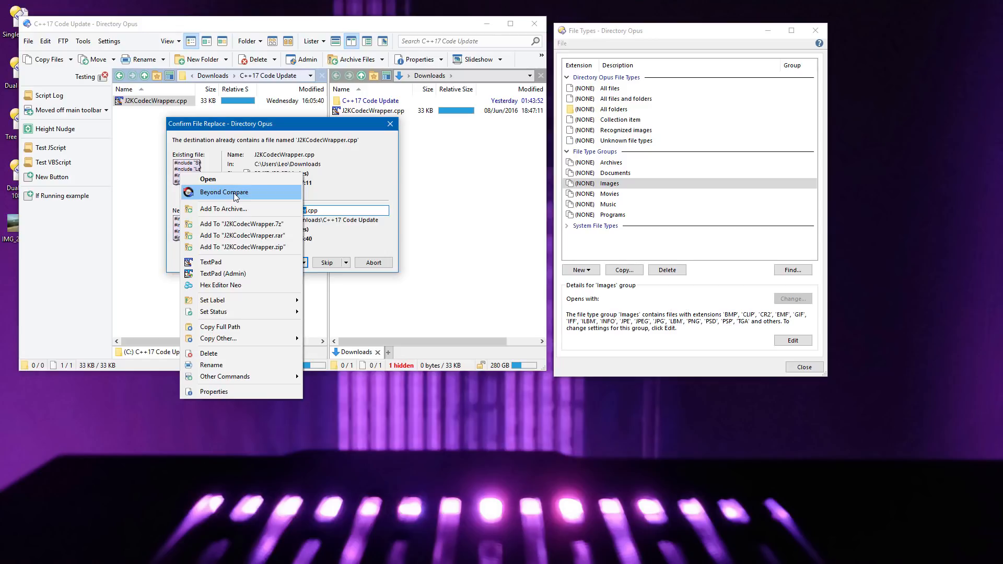
mouse_move(259, 197)
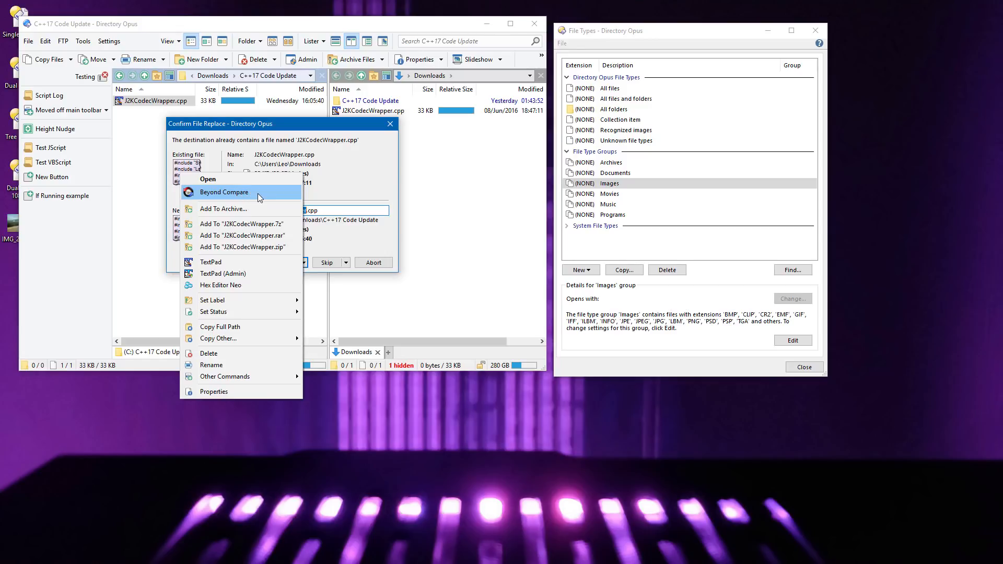
click(223, 193)
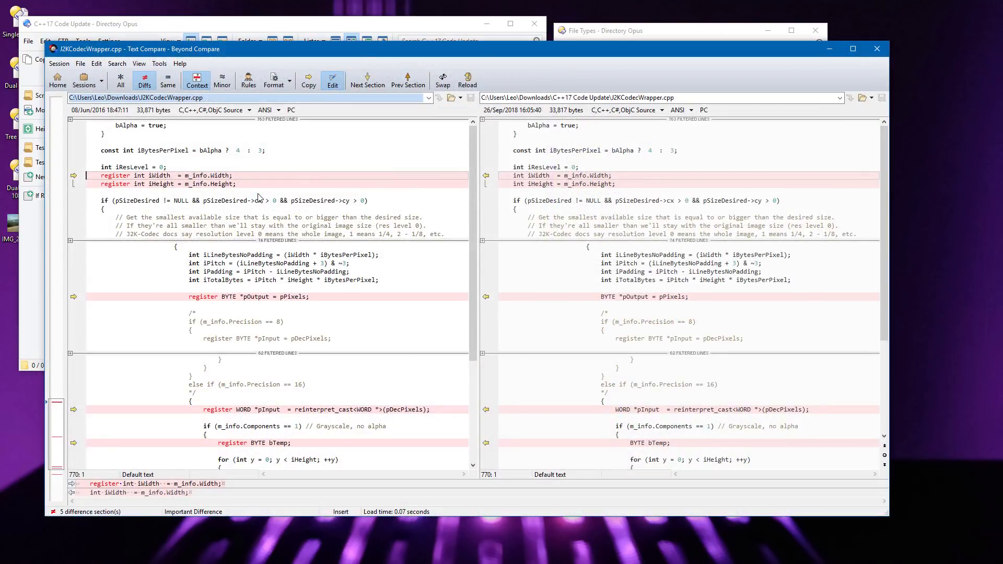
mouse_move(548, 377)
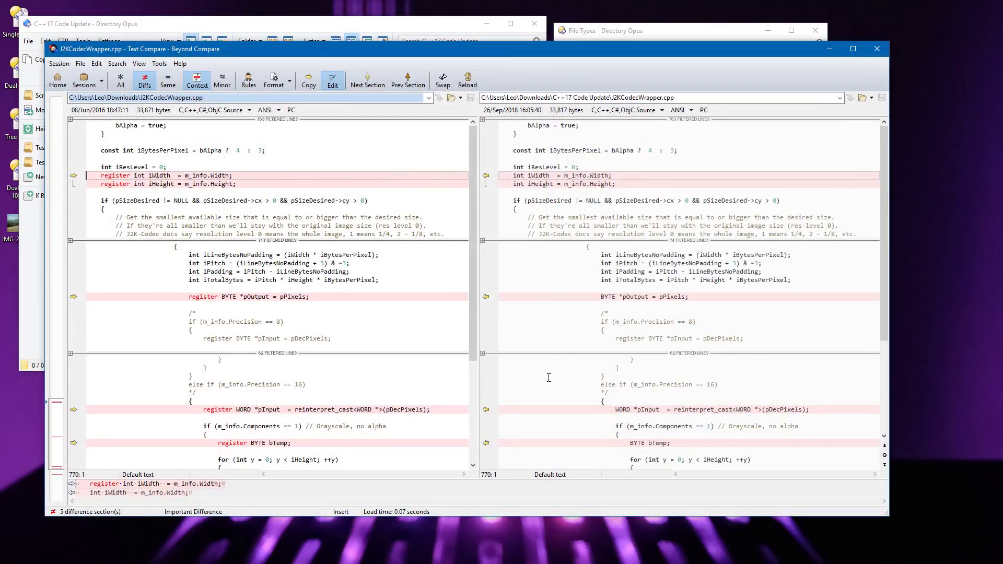
mouse_move(871, 59)
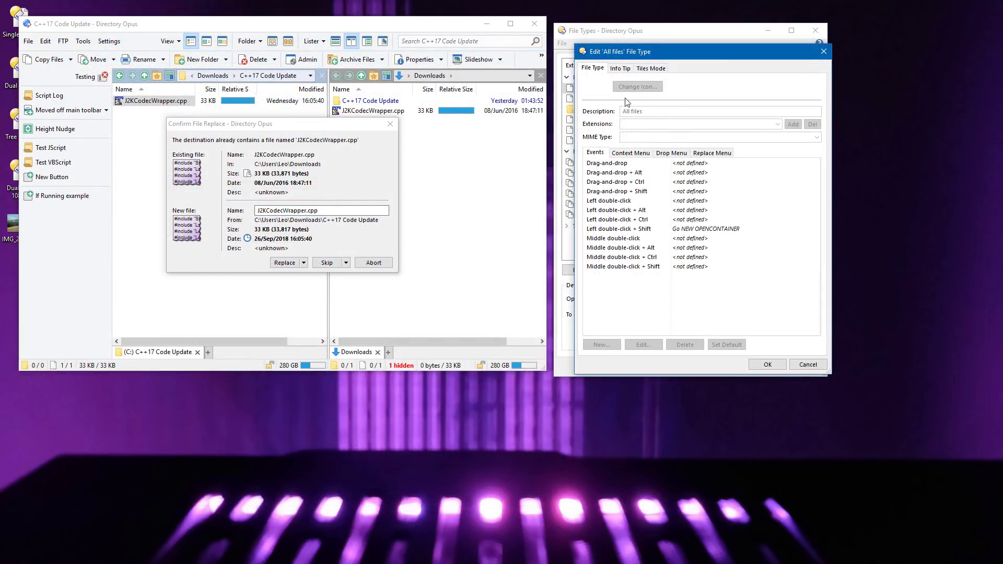
Show the All files replace-menu commands and edit the Beyond Compare entry.
click(711, 153)
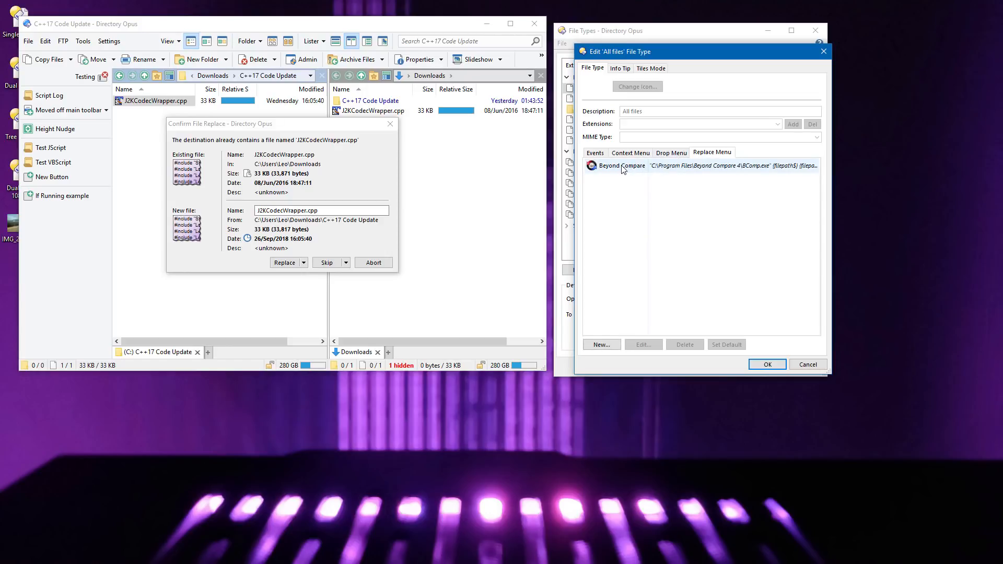
double_click(619, 166)
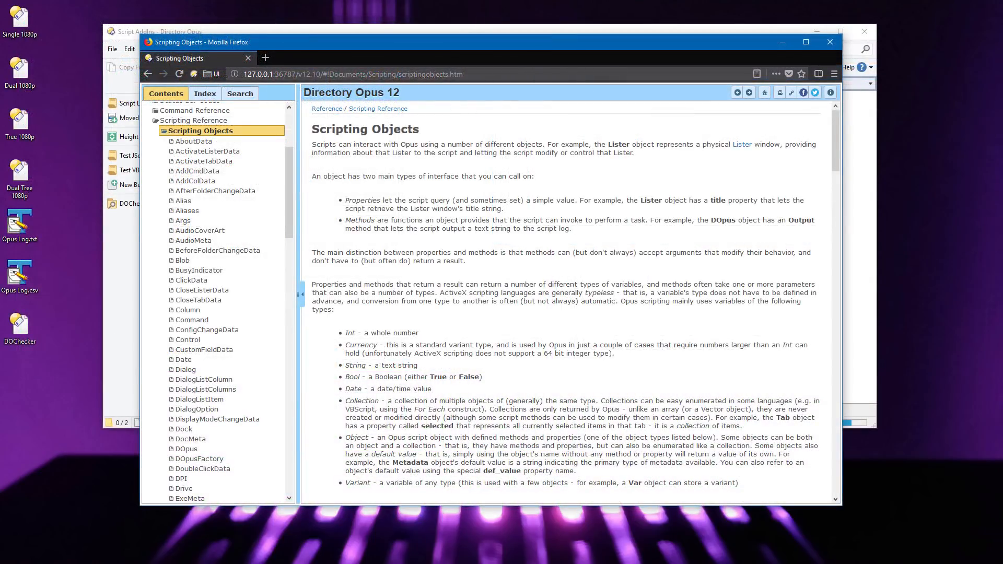
Browse the DOpus, DPI, OnOpenLister, OnScriptColumn and OnViewerEvent reference pages.
click(187, 448)
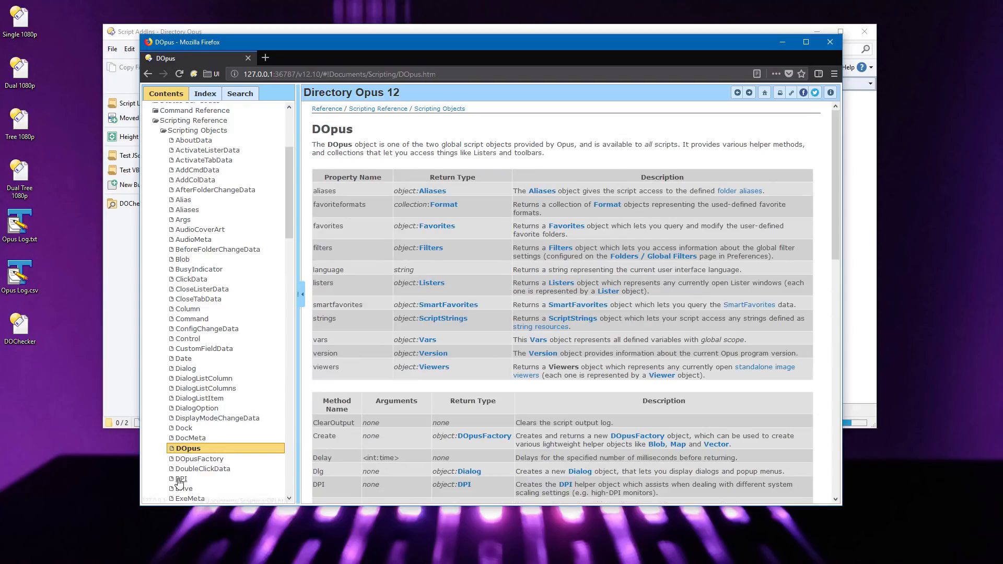
click(181, 479)
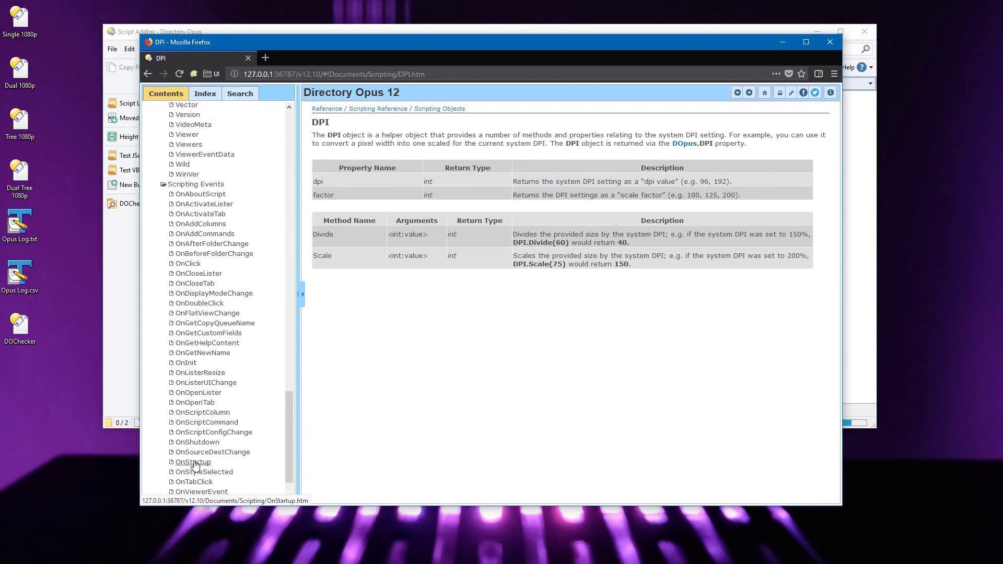
click(199, 347)
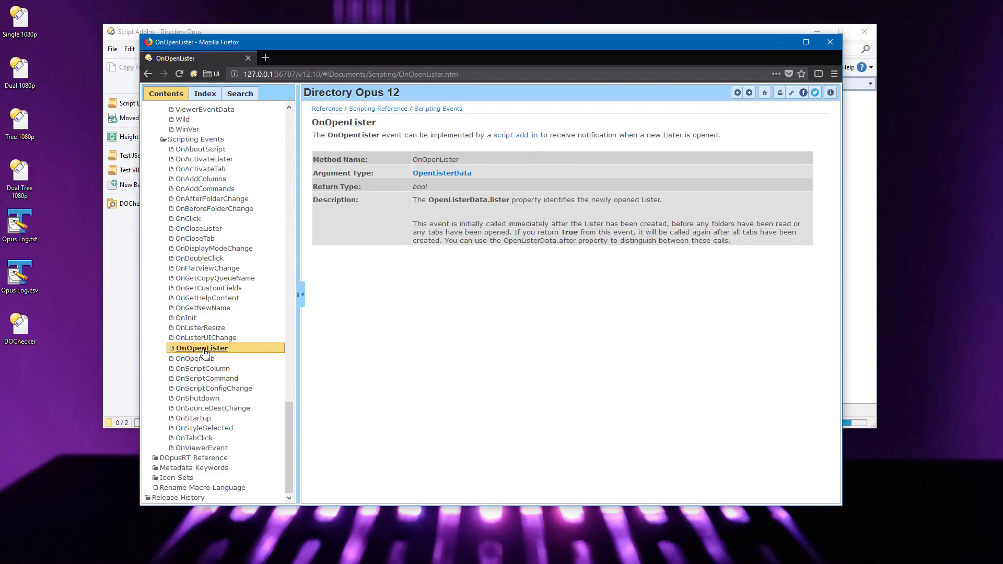
click(205, 368)
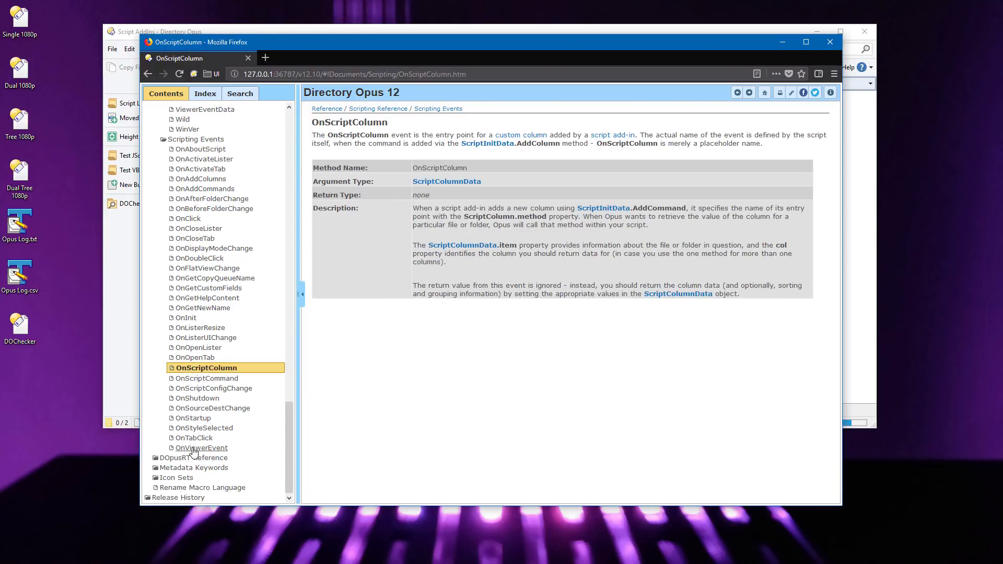
click(201, 449)
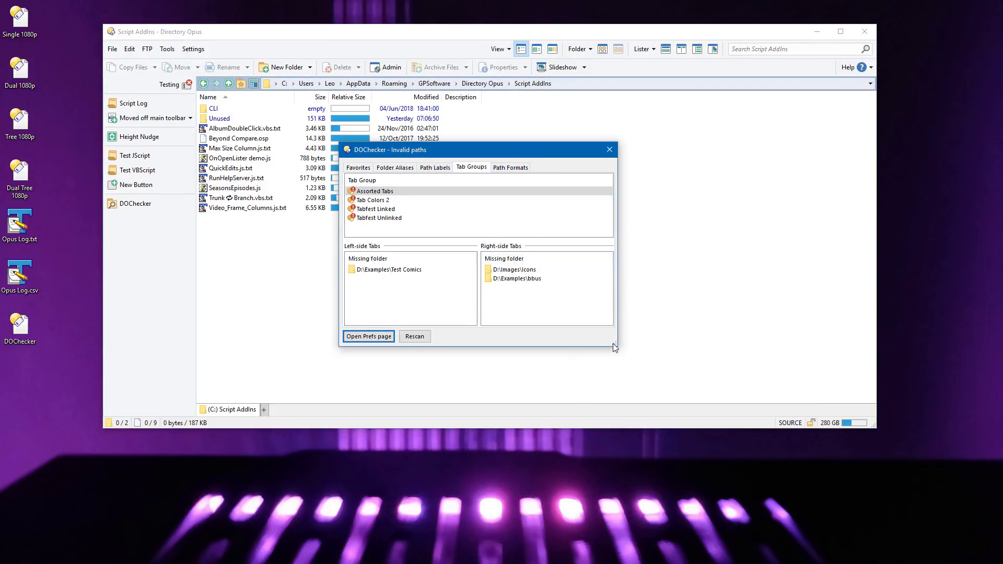
Resize the DOChecker Invalid paths report window showing the Tab Groups results.
drag(614, 345, 652, 364)
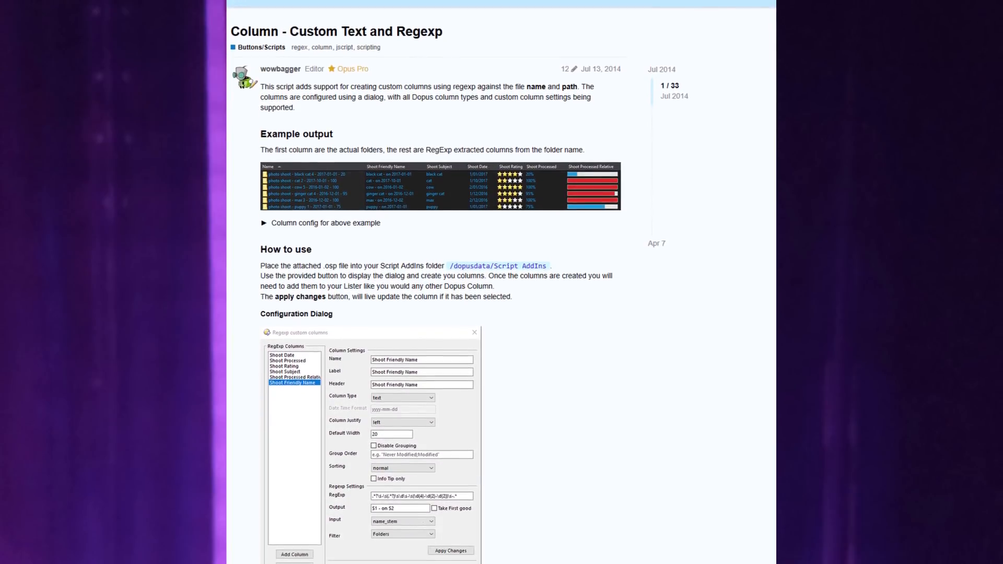
Scroll through the RegExp columns and SelectEx script forum posts.
scroll(down, 3)
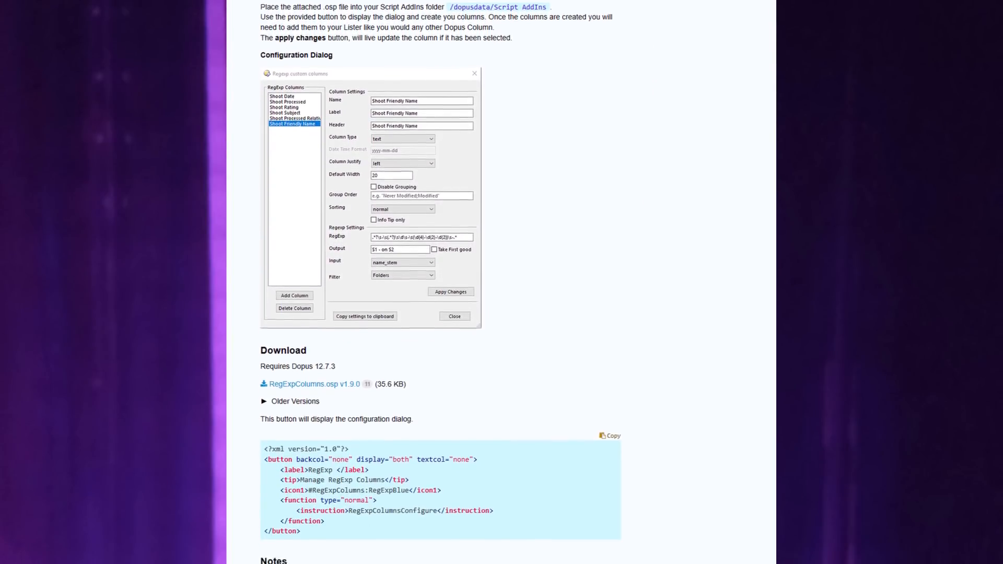
scroll(down, 3)
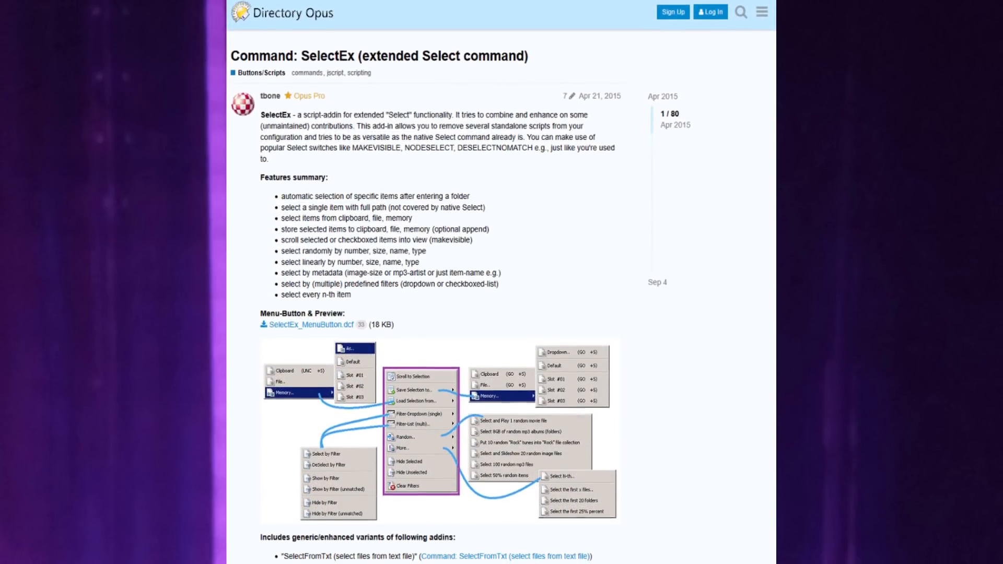
scroll(down, 3)
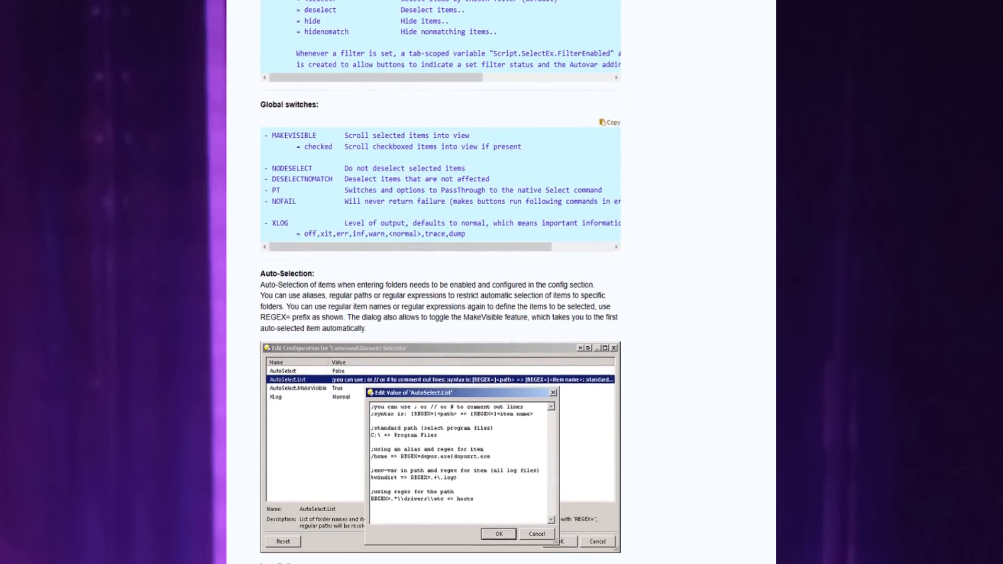
scroll(down, 3)
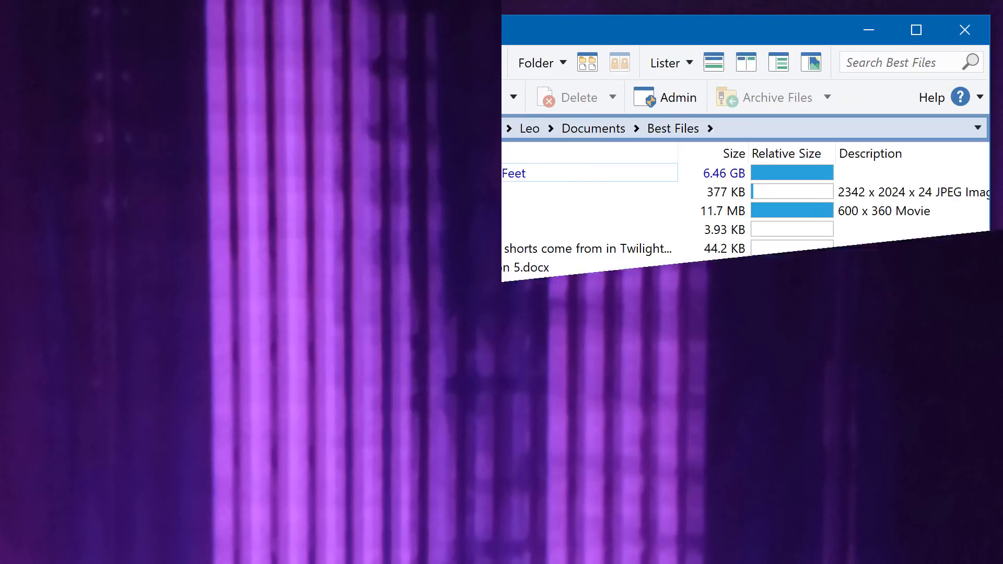
Take a whole-screen secure screenshot via Help, copied to the clipboard, and acknowledge it.
click(931, 97)
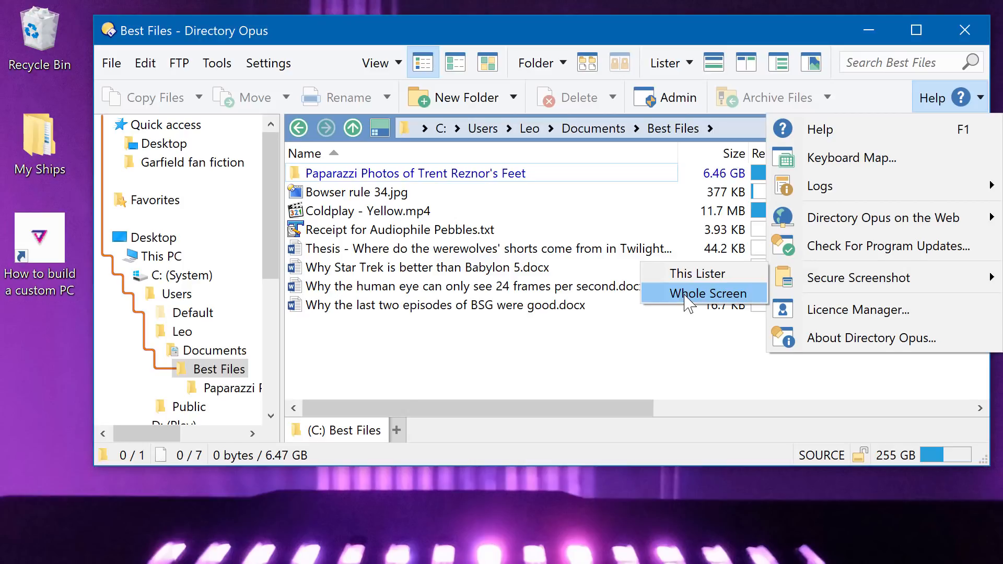
click(703, 294)
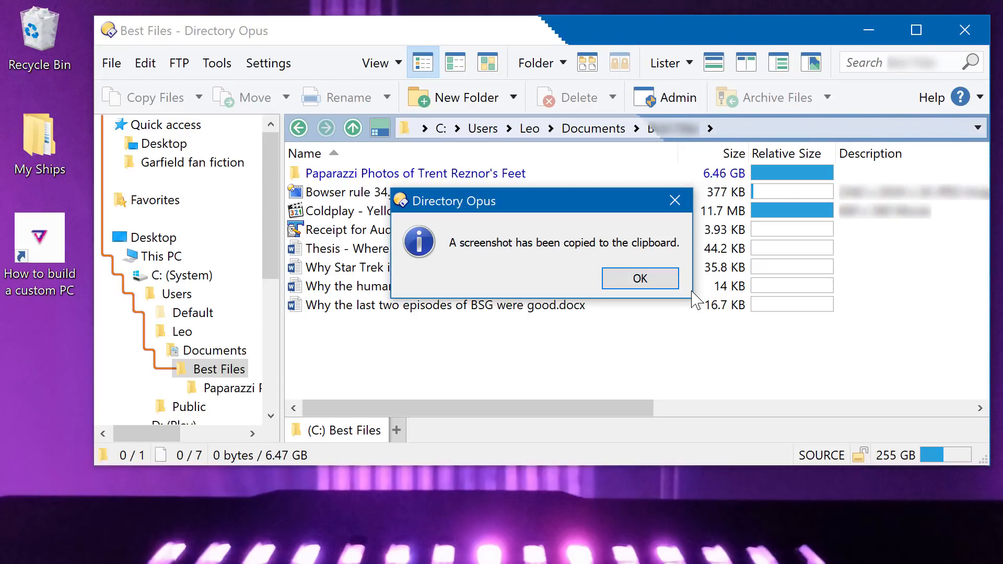
click(639, 278)
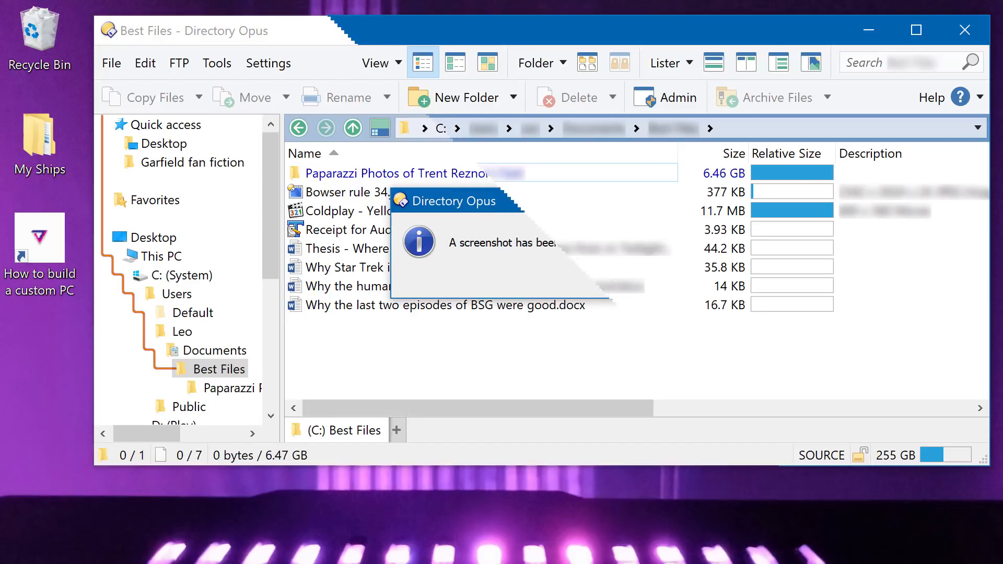